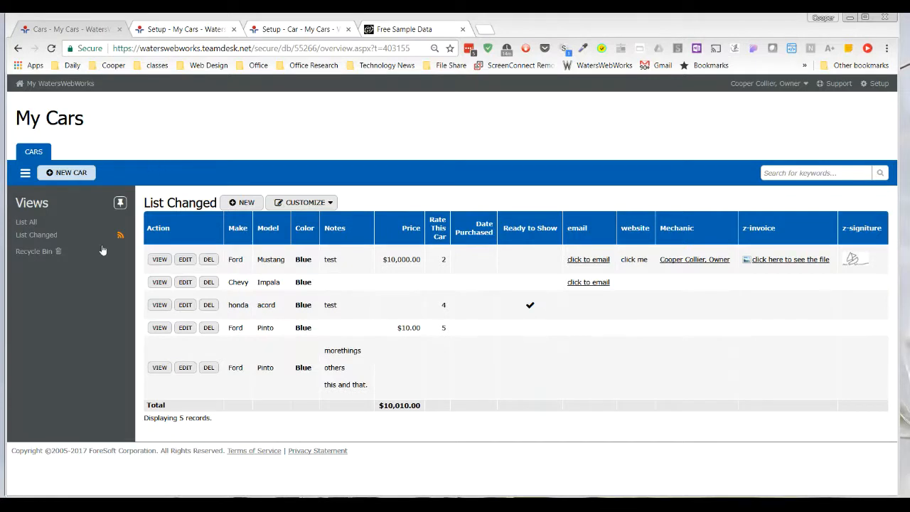
pyautogui.moveTo(113, 115)
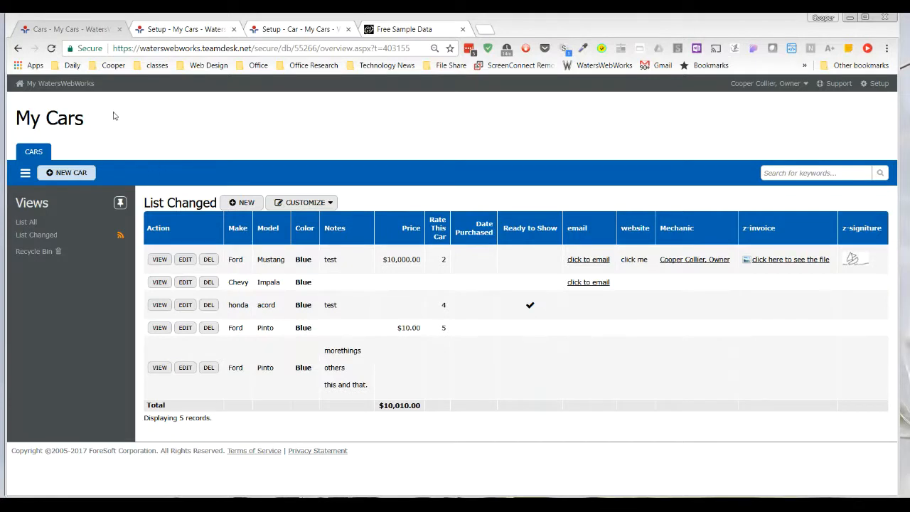
pyautogui.moveTo(390, 148)
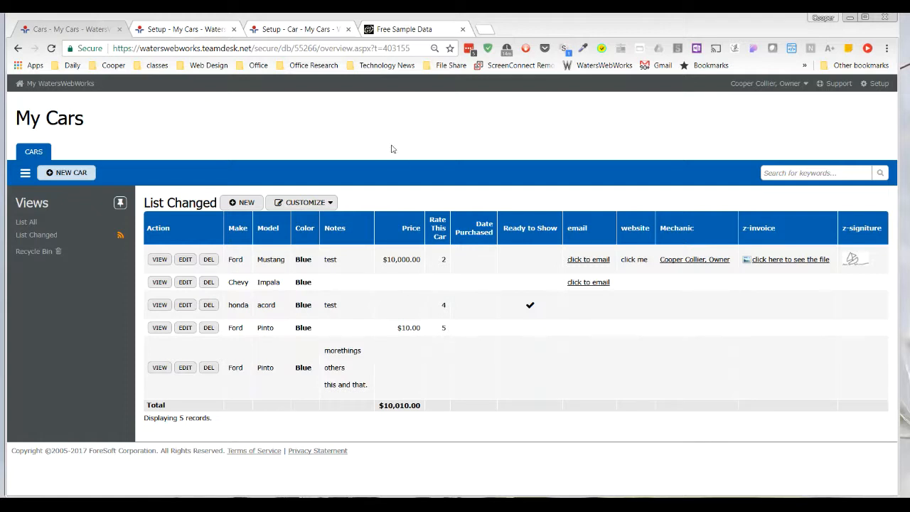
pyautogui.moveTo(699, 433)
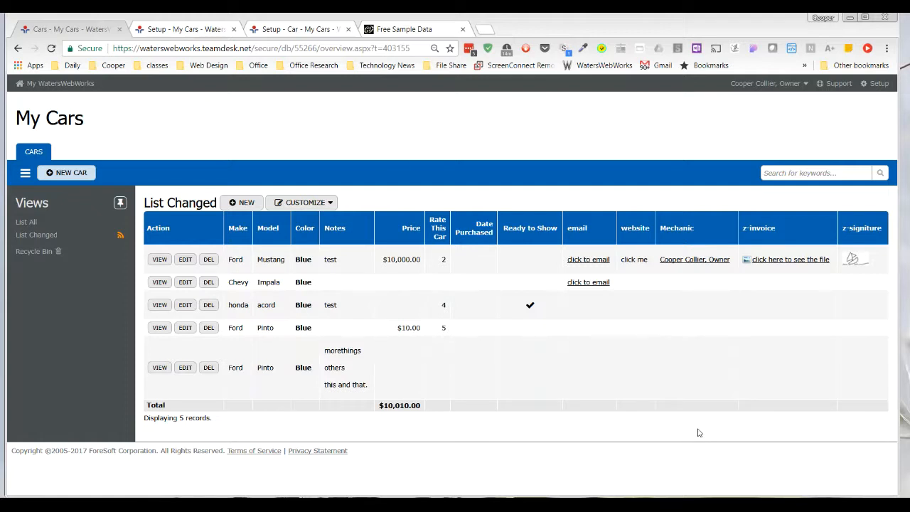
pyautogui.moveTo(412, 221)
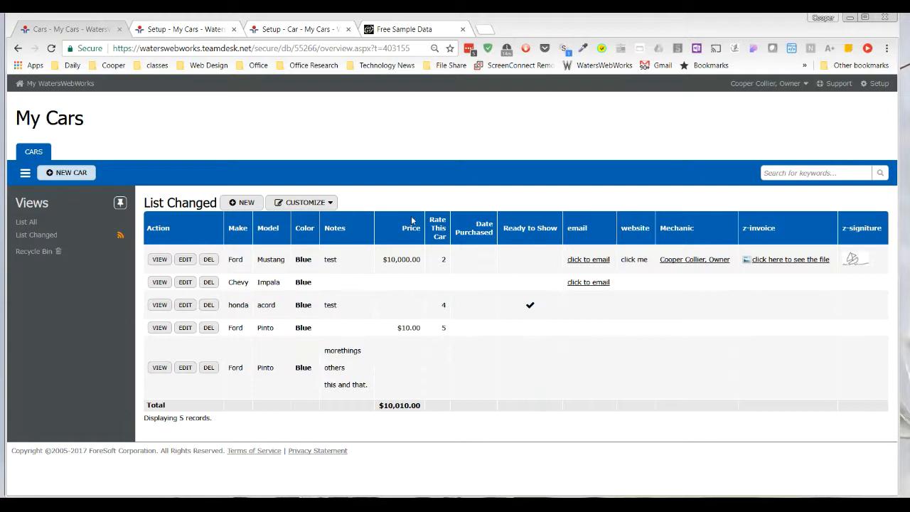
pyautogui.moveTo(63, 159)
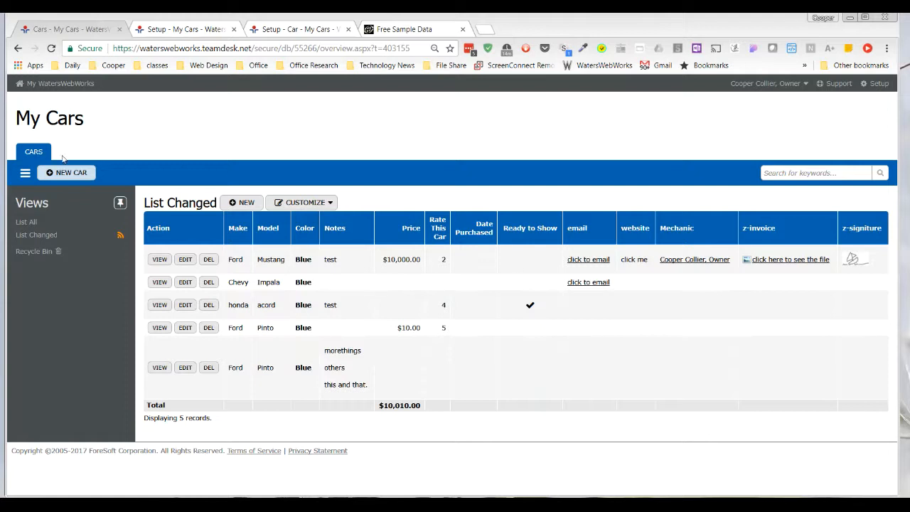
pyautogui.moveTo(66, 155)
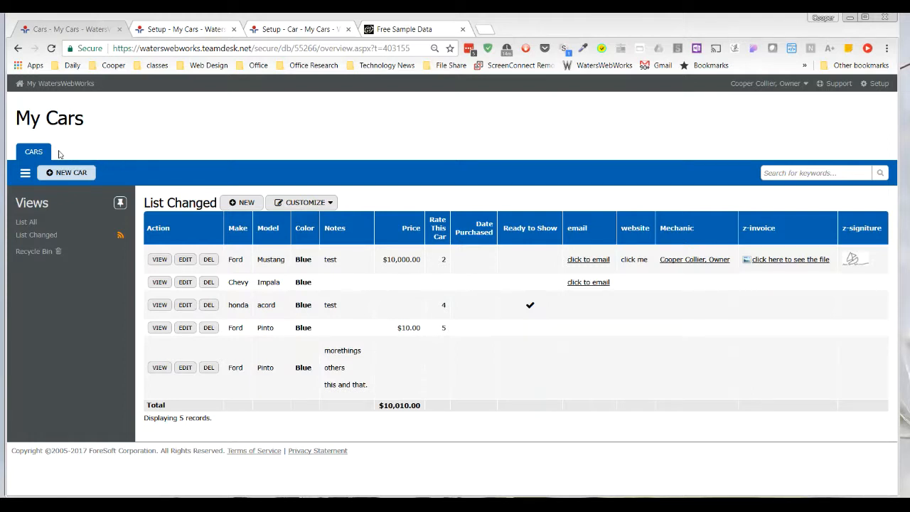
pyautogui.moveTo(104, 160)
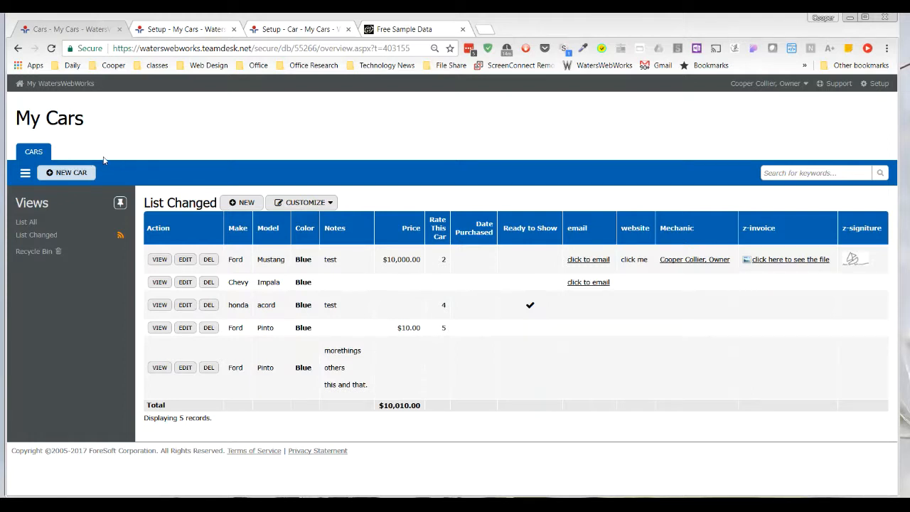
pyautogui.moveTo(62, 157)
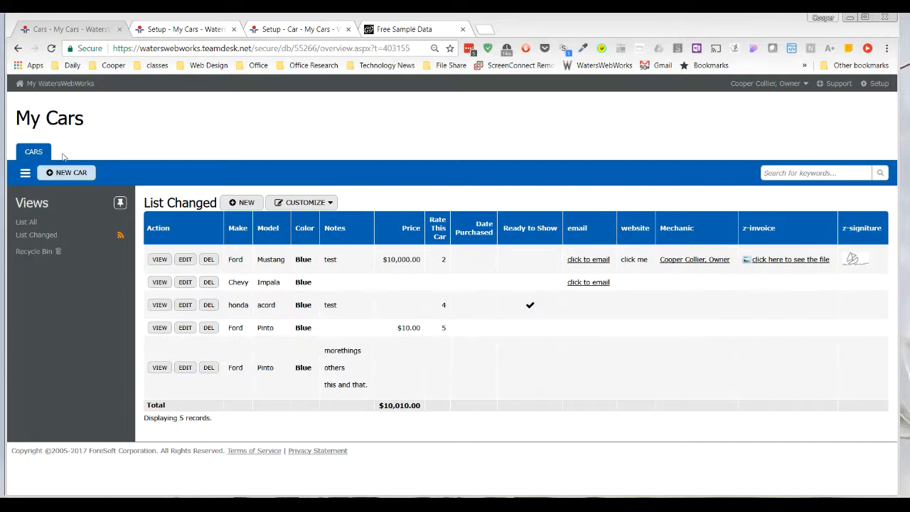
pyautogui.moveTo(103, 156)
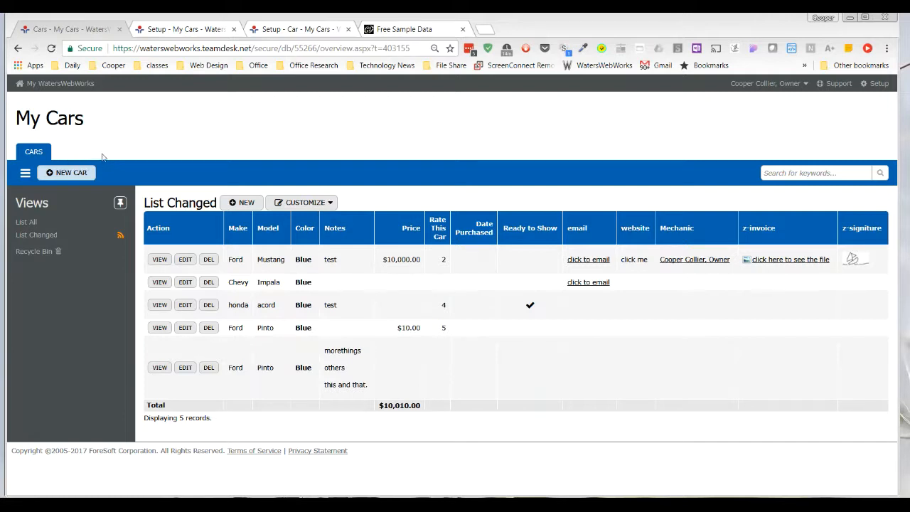
pyautogui.moveTo(61, 161)
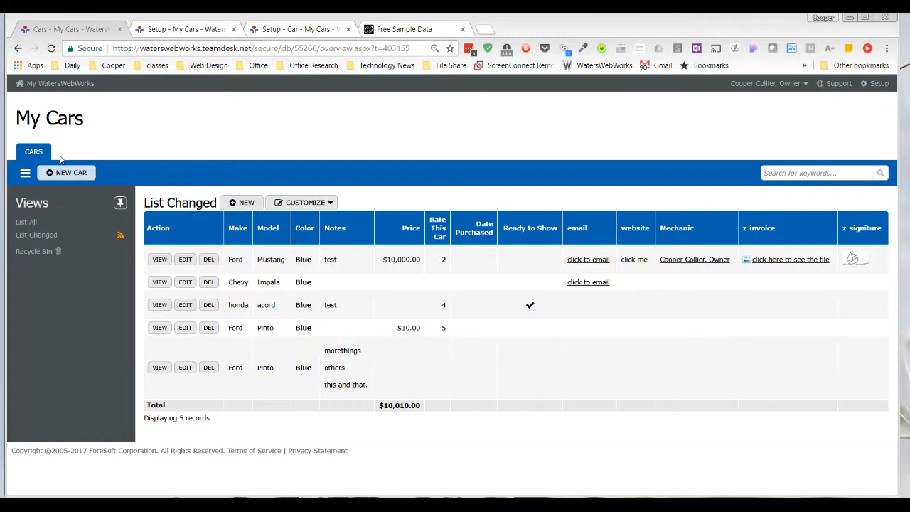
pyautogui.moveTo(504, 156)
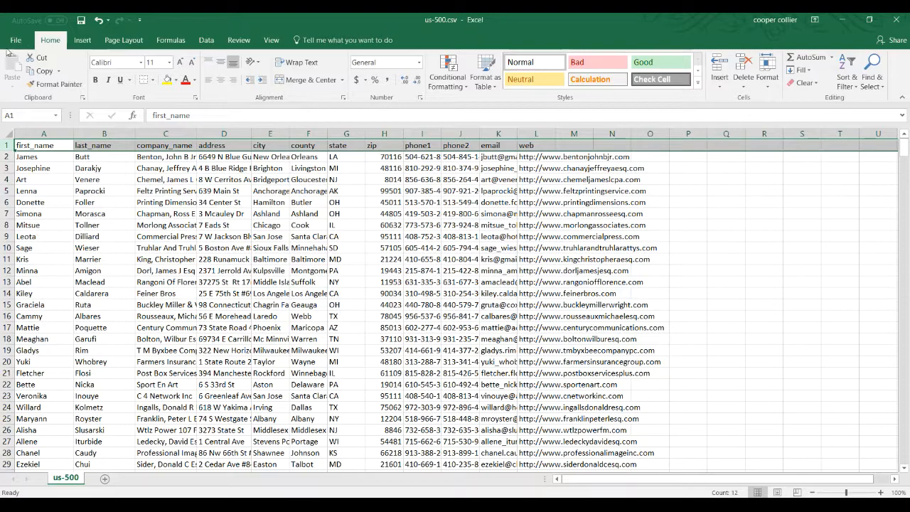
# Step: Choose CSV (MS-DOS) (*.csv) as the Save As file type for the us-500 workbook
pyautogui.click(15, 39)
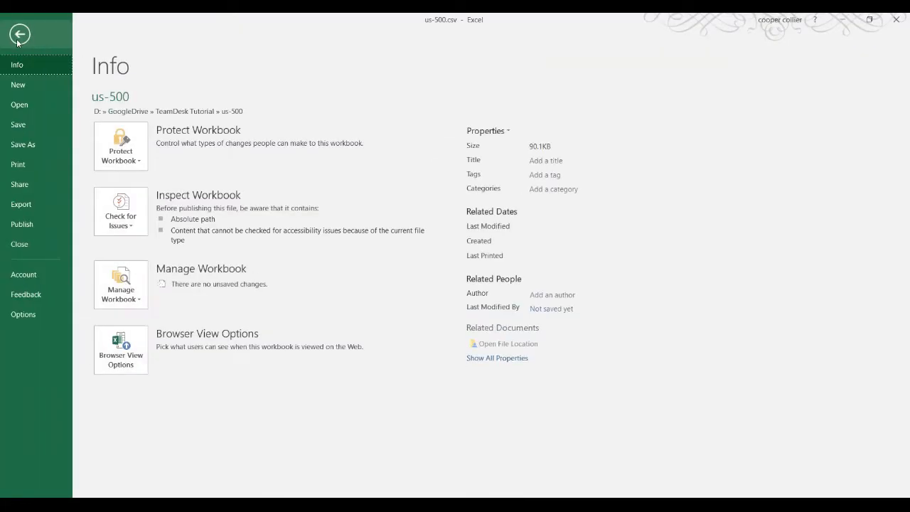
pyautogui.moveTo(23, 144)
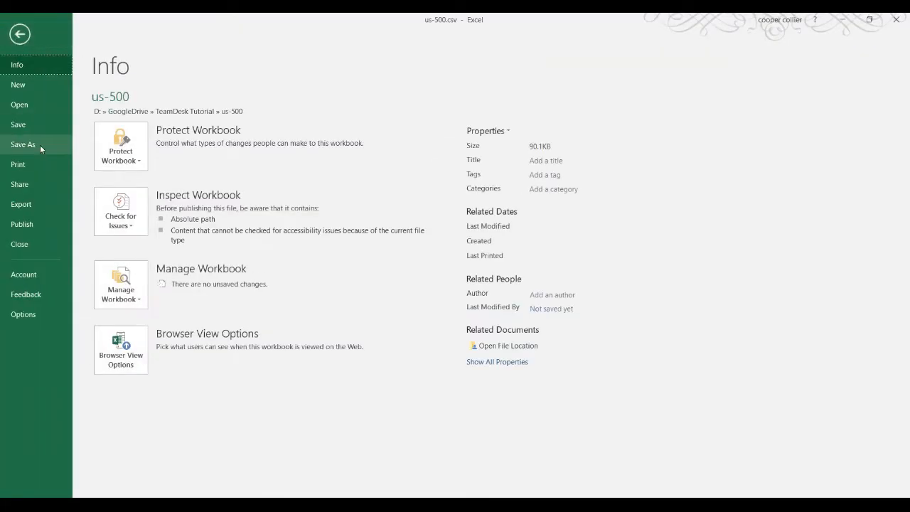
pyautogui.click(23, 144)
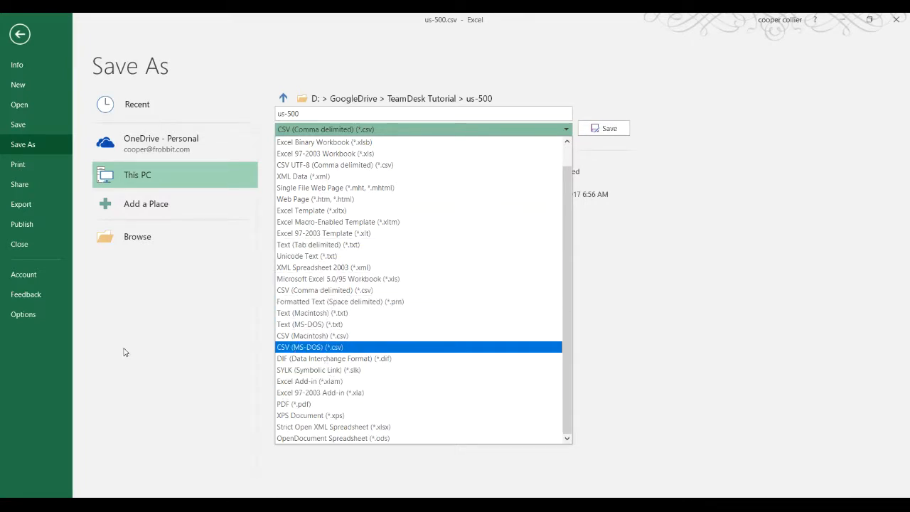
pyautogui.click(324, 128)
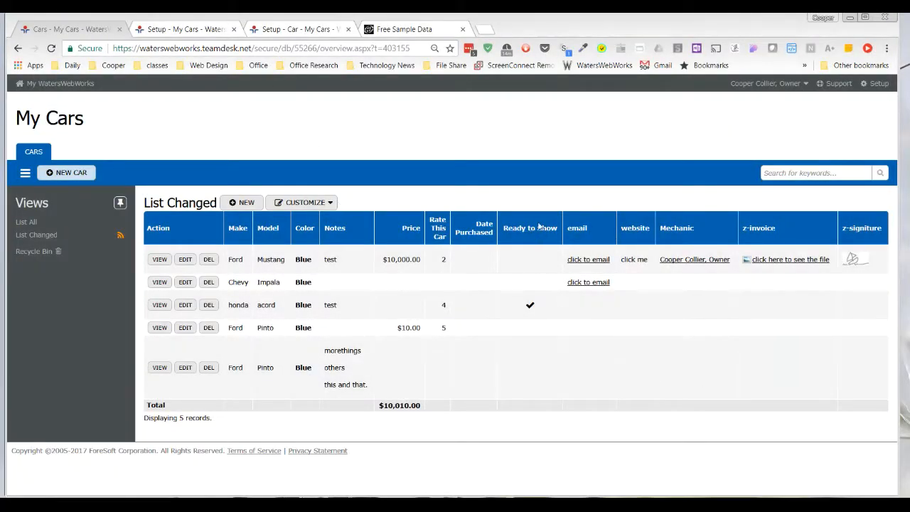
# Step: Switch to BrianDunning.com's Free Sample Data page listing US, UK and Canada record sets
pyautogui.click(404, 29)
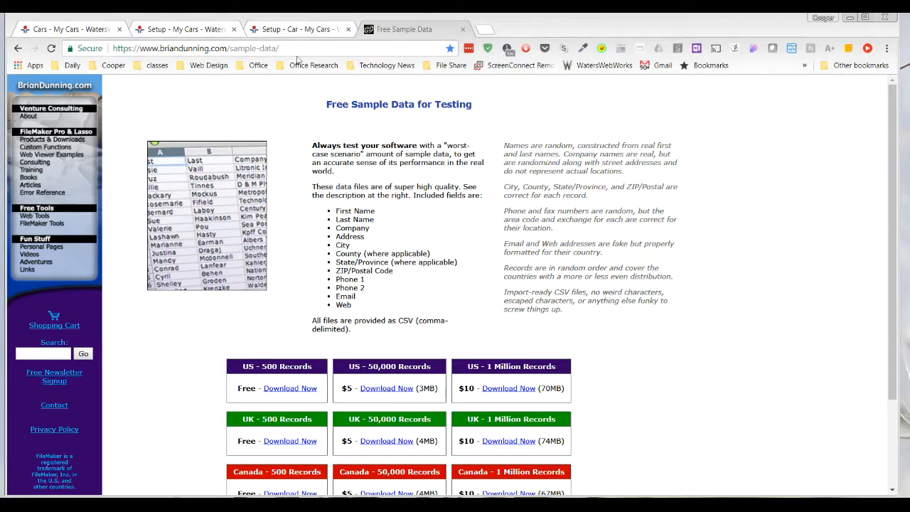
pyautogui.moveTo(106, 225)
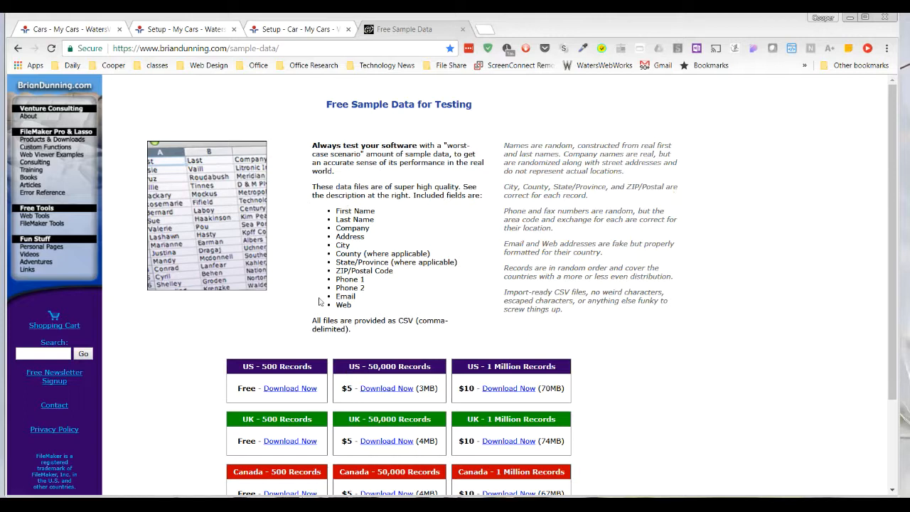
pyautogui.moveTo(192, 429)
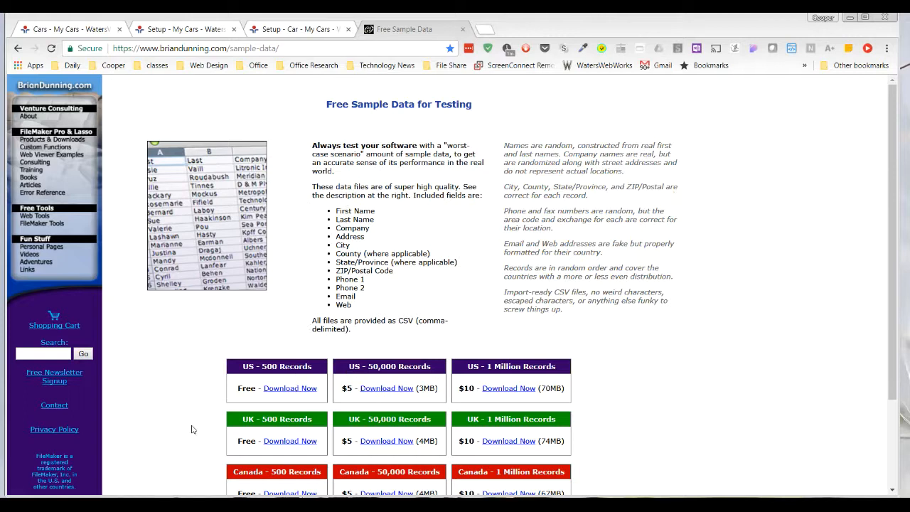
pyautogui.moveTo(503, 288)
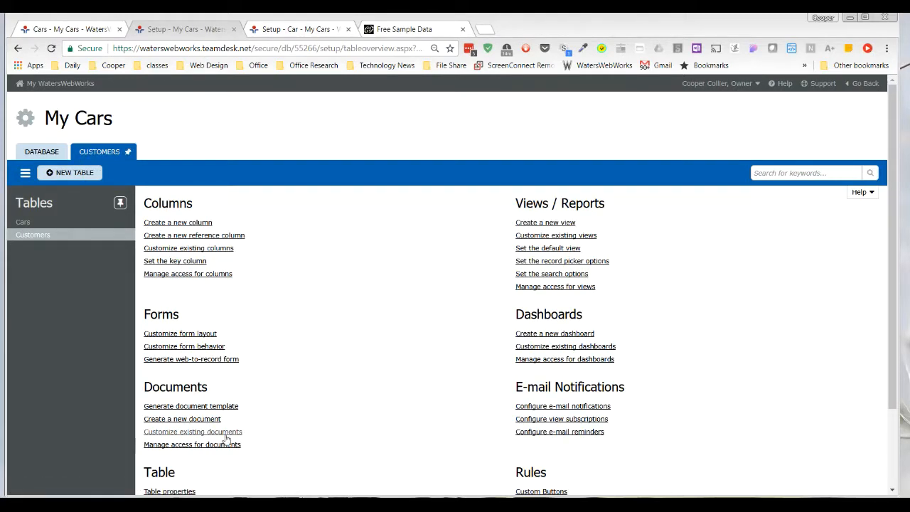
# Step: Delete the Customers table from Table properties, confirming with 'YES, DELETE THIS TABLE'
pyautogui.scroll(-3)
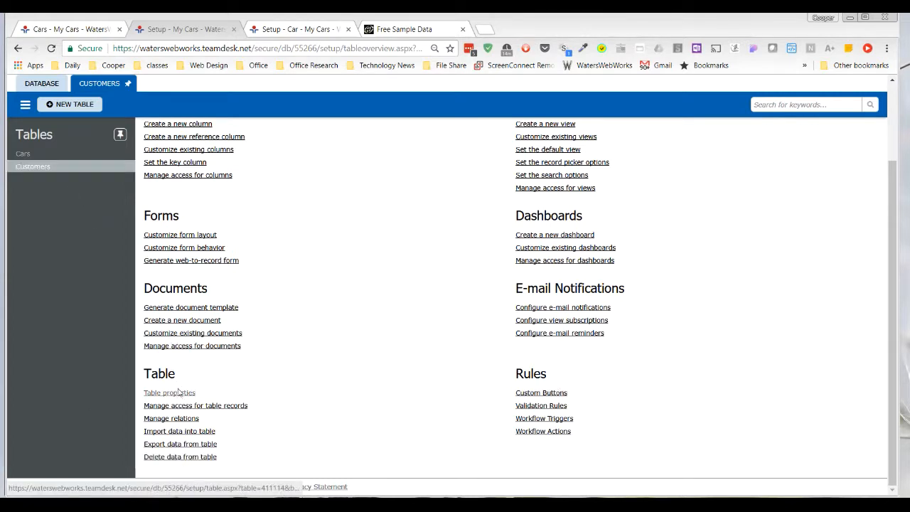
pyautogui.click(169, 392)
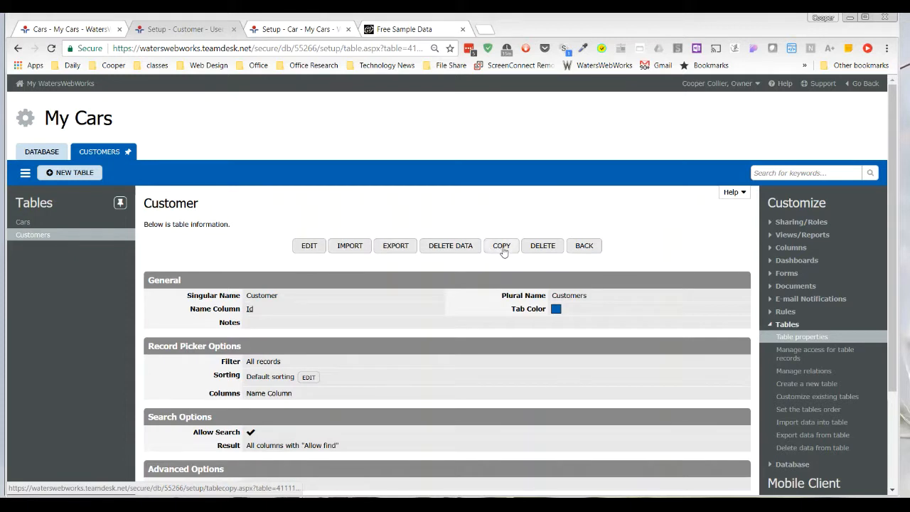
pyautogui.click(542, 245)
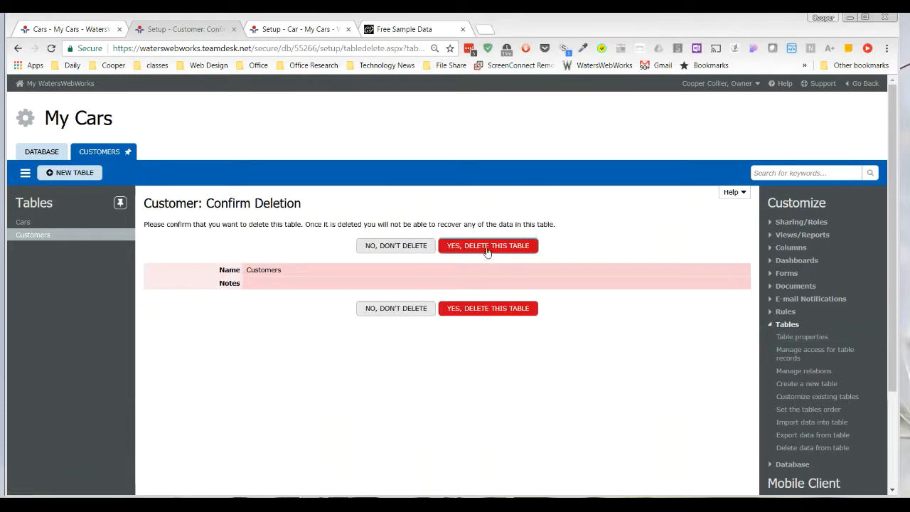
pyautogui.click(488, 245)
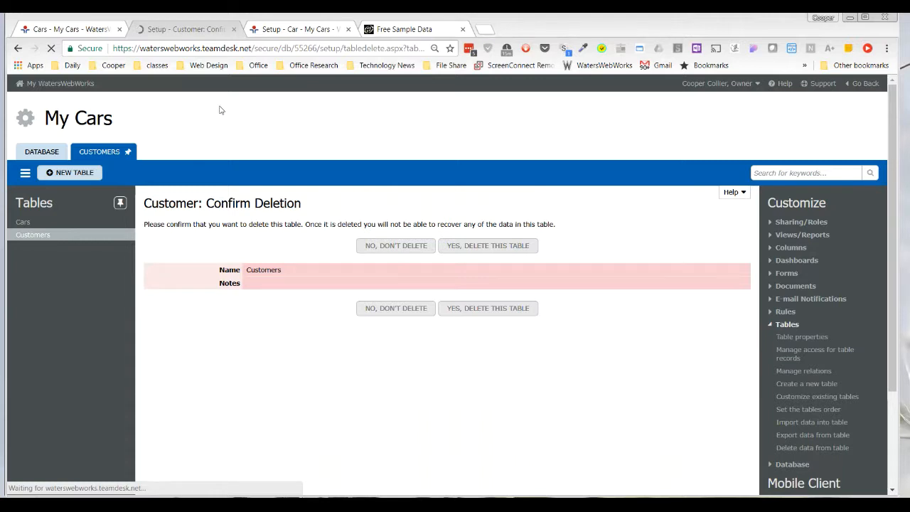
pyautogui.click(487, 245)
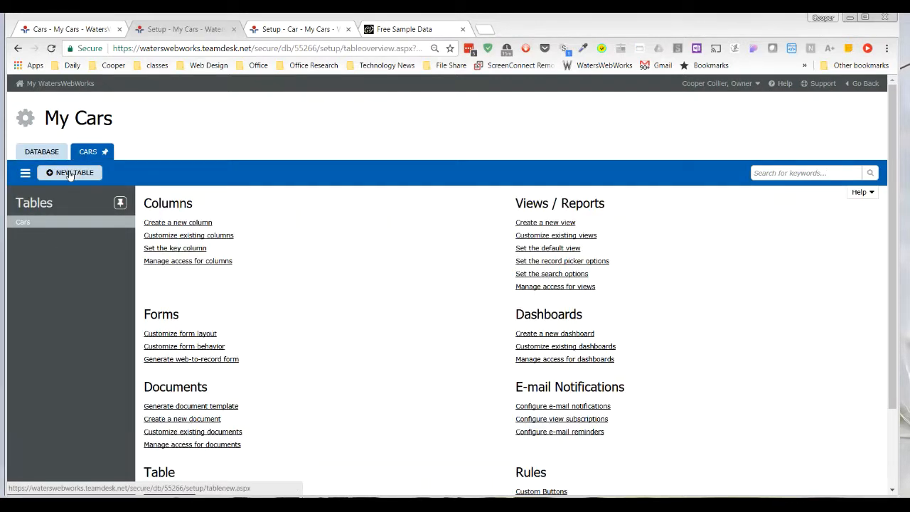
# Step: Create and save a new table named 'Customer'
pyautogui.click(70, 173)
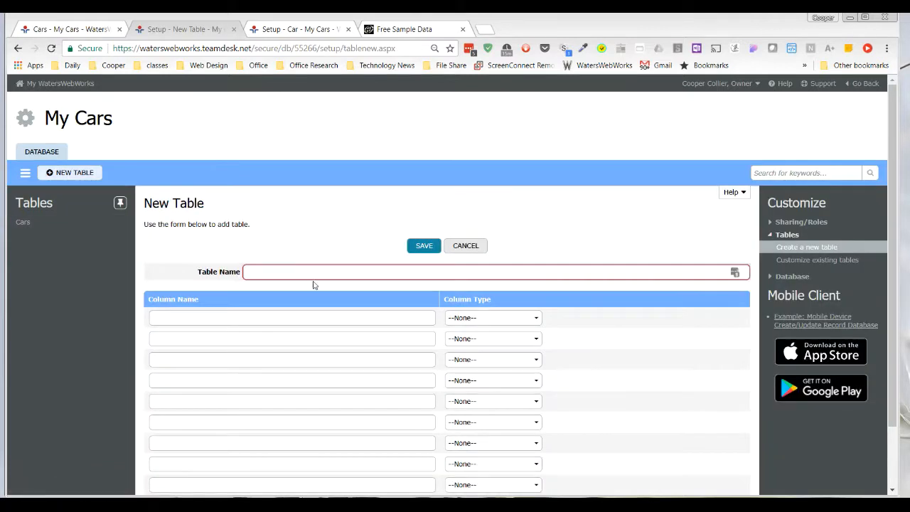
pyautogui.write('d')
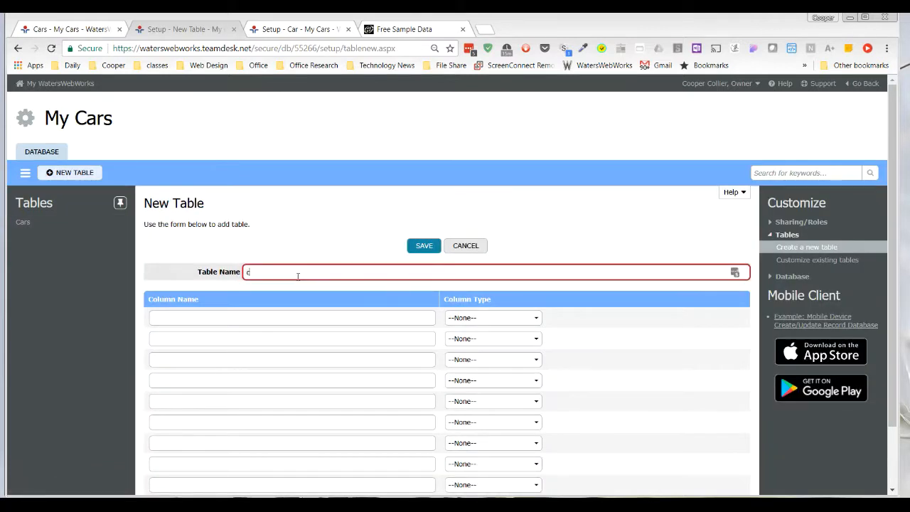
pyautogui.write('ustomers')
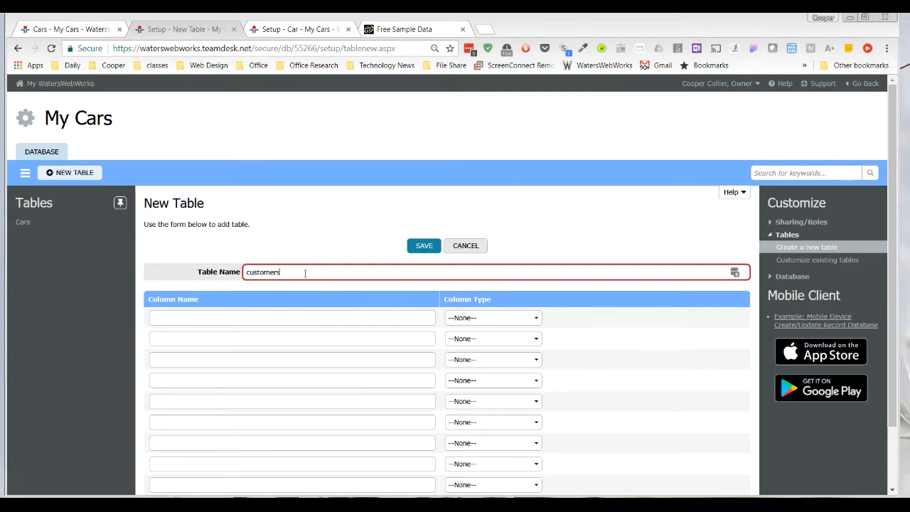
pyautogui.press('Backspace')
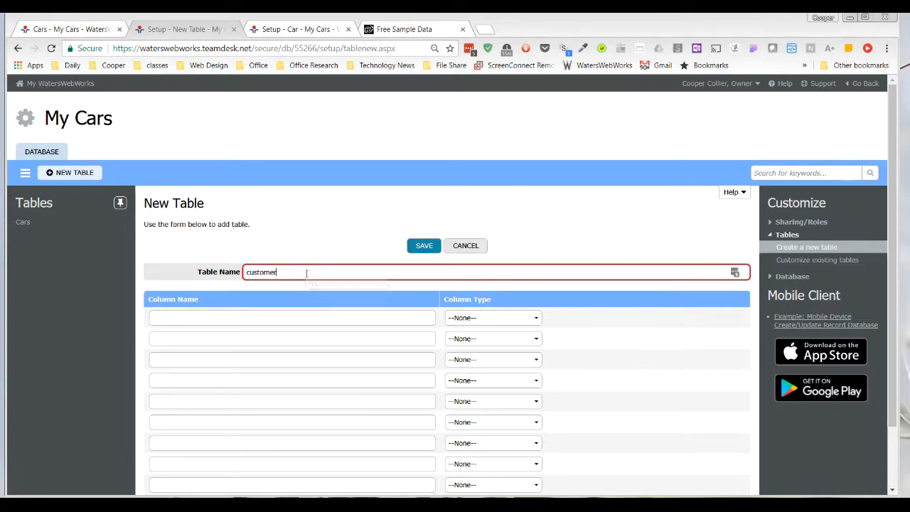
pyautogui.press('Backspace')
pyautogui.write('C')
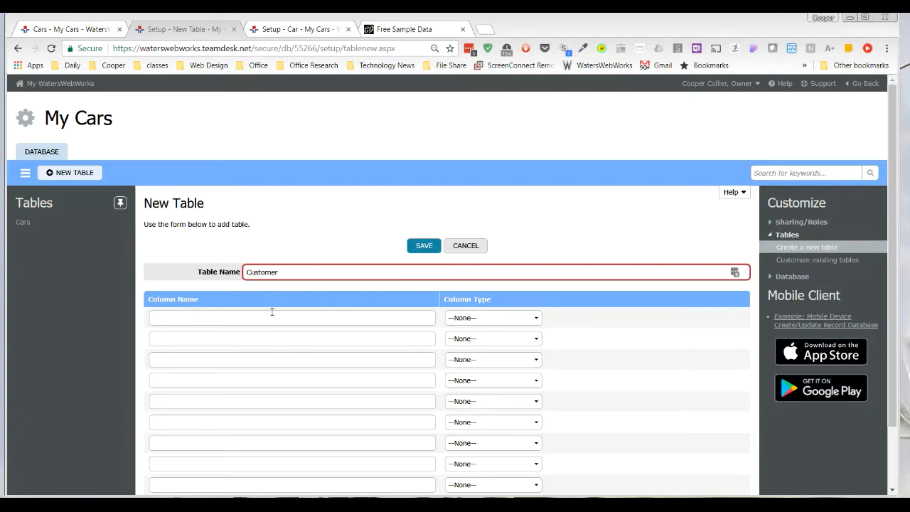
pyautogui.moveTo(334, 314)
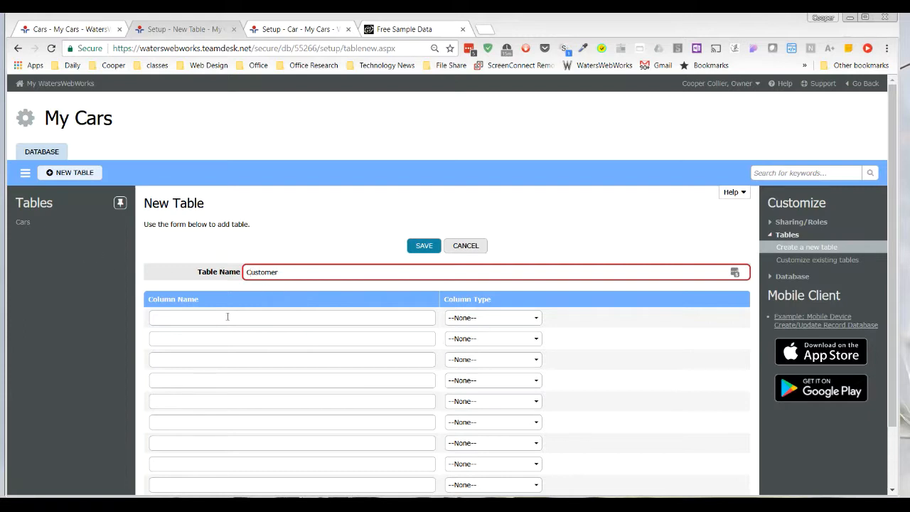
pyautogui.moveTo(291, 324)
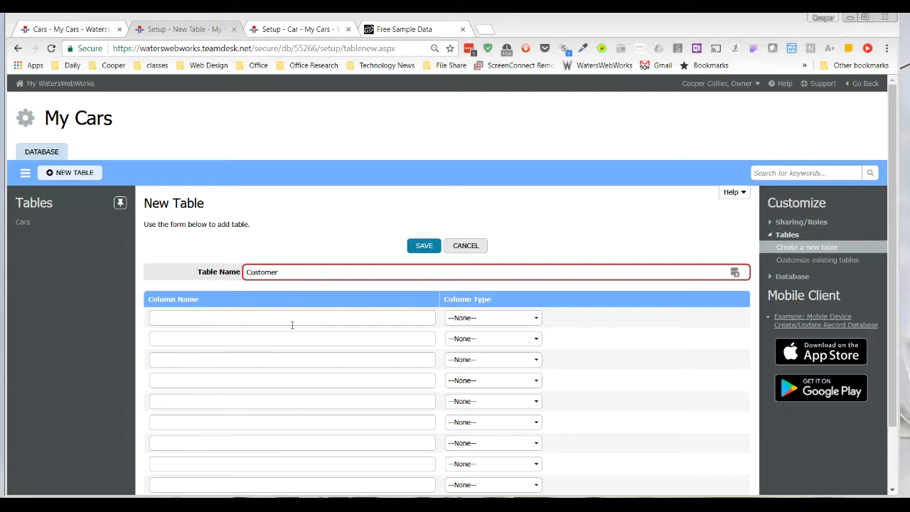
pyautogui.click(424, 245)
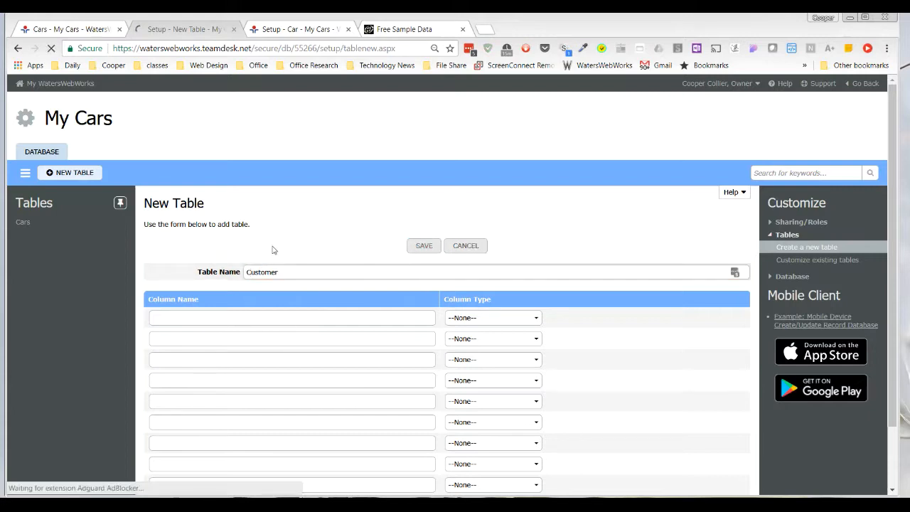
pyautogui.click(422, 245)
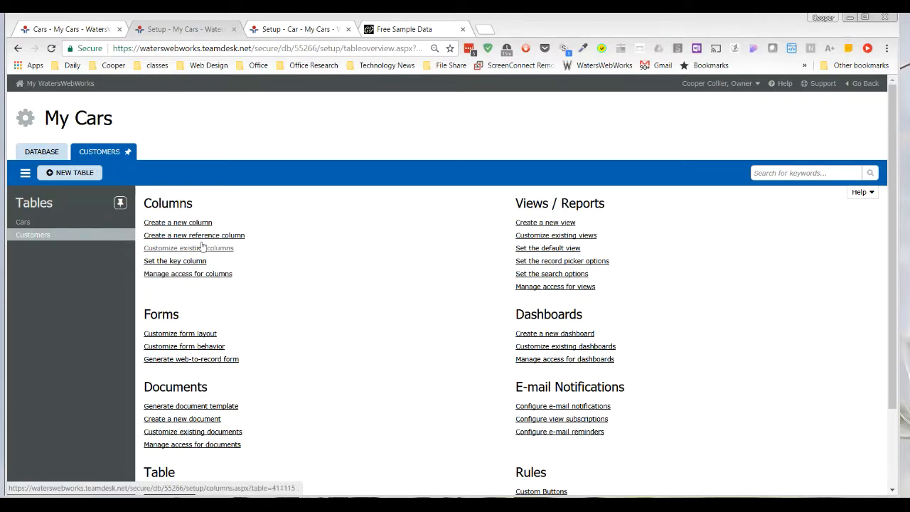
pyautogui.moveTo(214, 257)
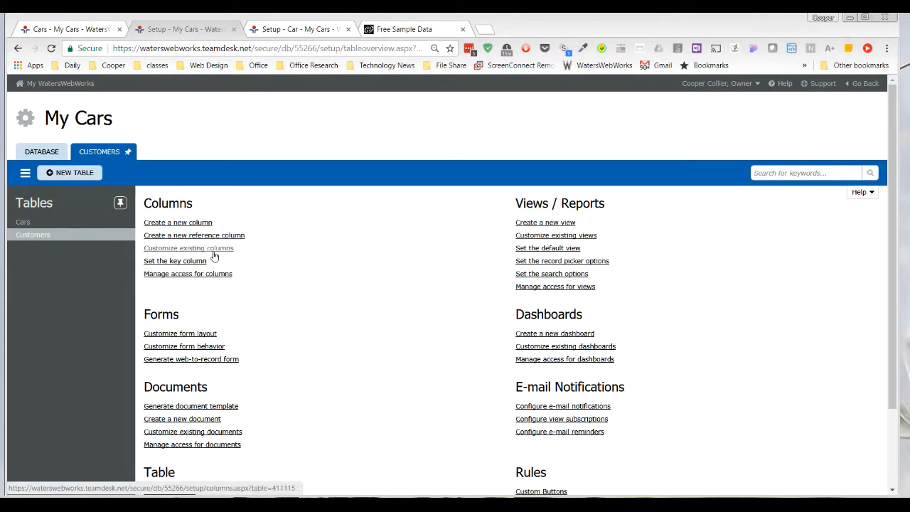
# Step: Show the Customer table's column list, holding only default system columns
pyautogui.click(188, 248)
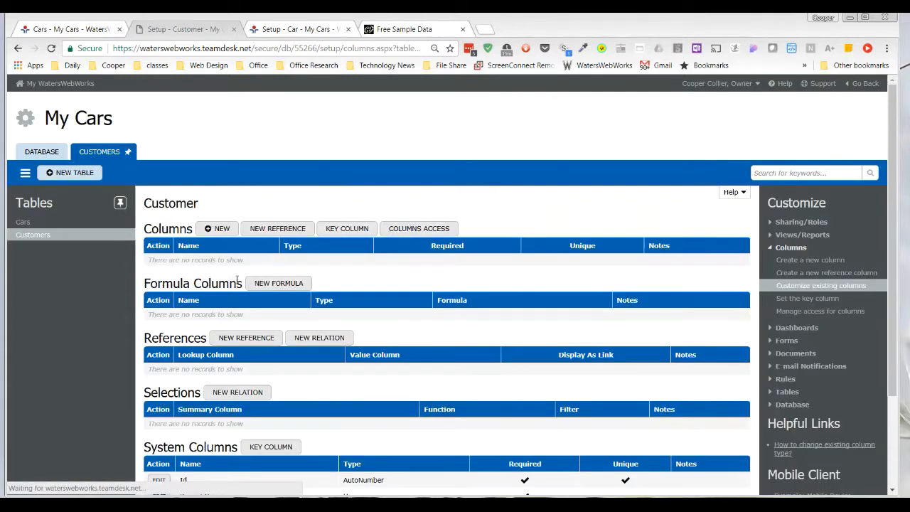
pyautogui.scroll(-3)
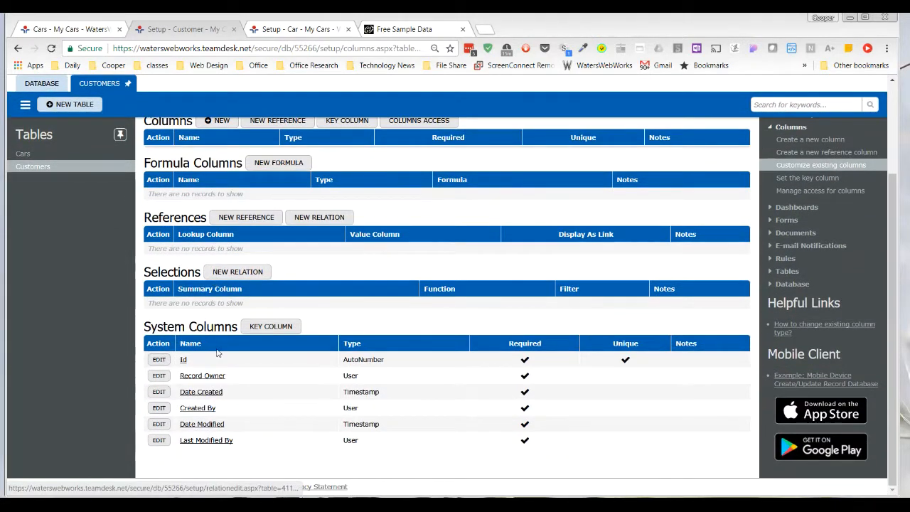
pyautogui.moveTo(221, 460)
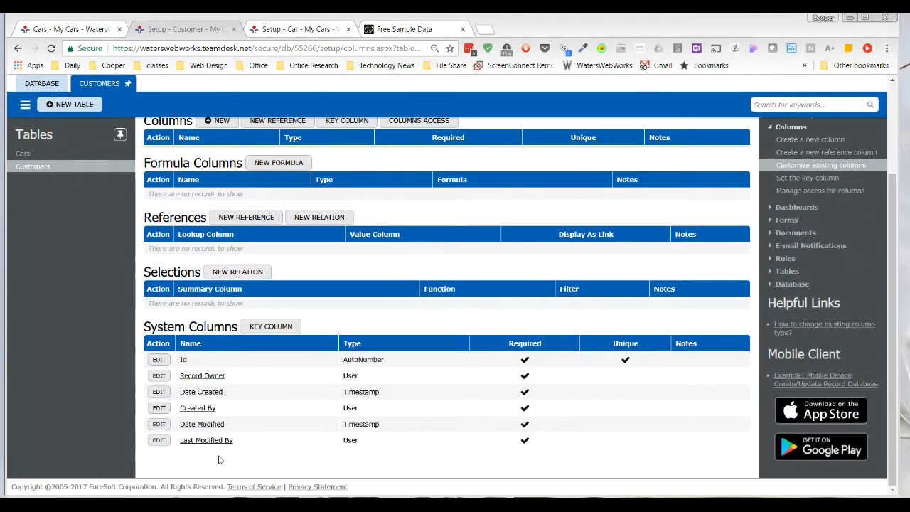
pyautogui.moveTo(240, 407)
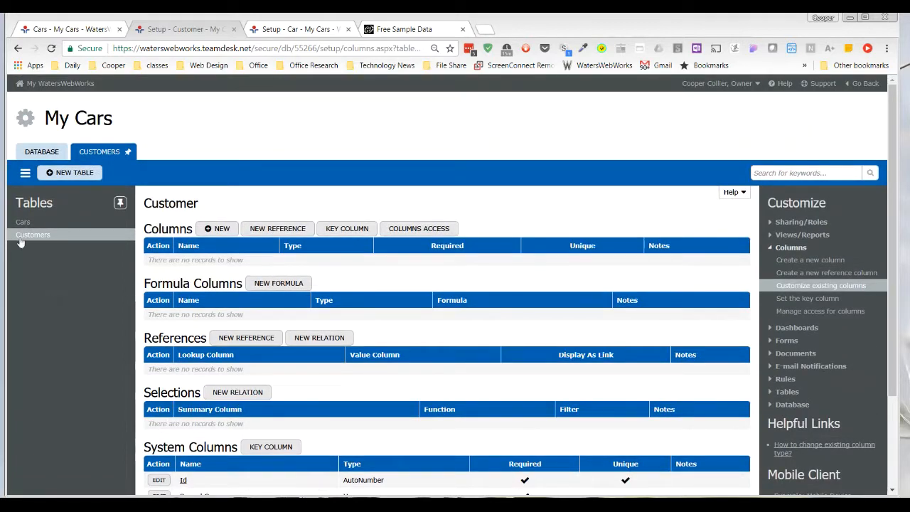
pyautogui.click(33, 235)
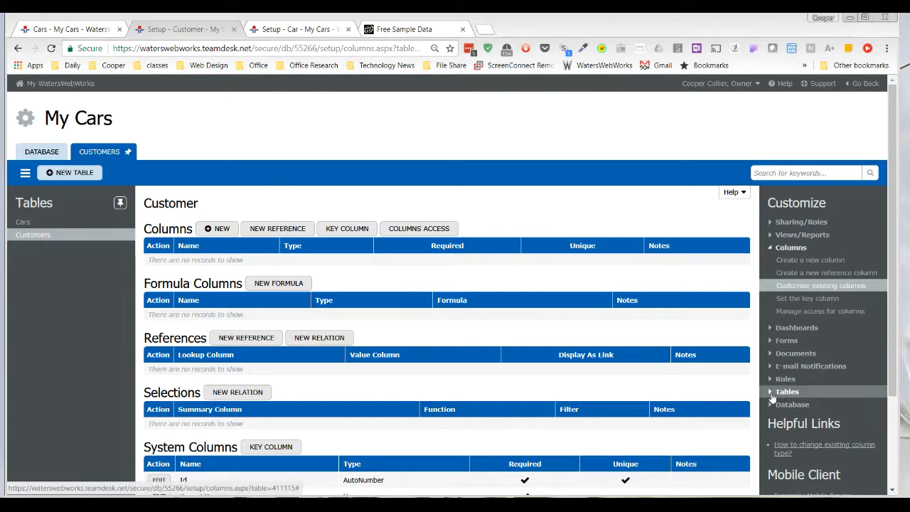
# Step: Expand Tables in the Customize panel and choose 'Import data into table' for Customer
pyautogui.click(787, 391)
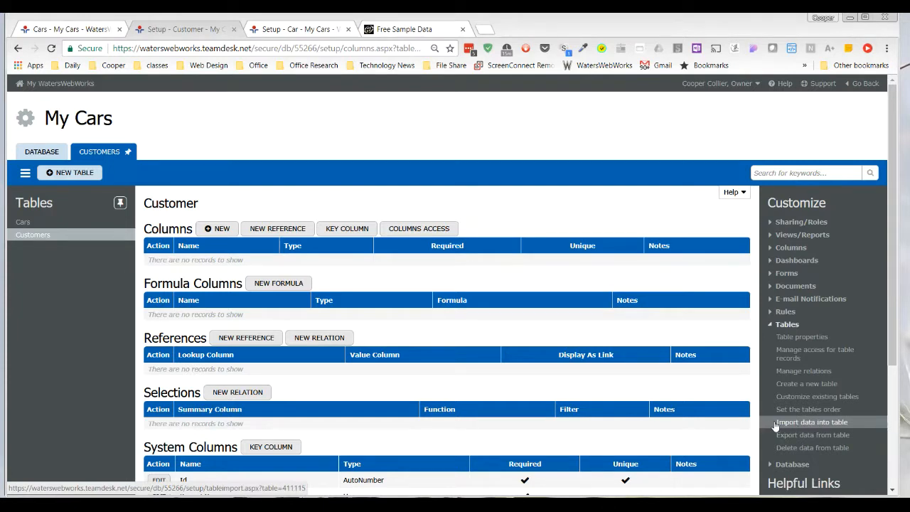
pyautogui.click(811, 421)
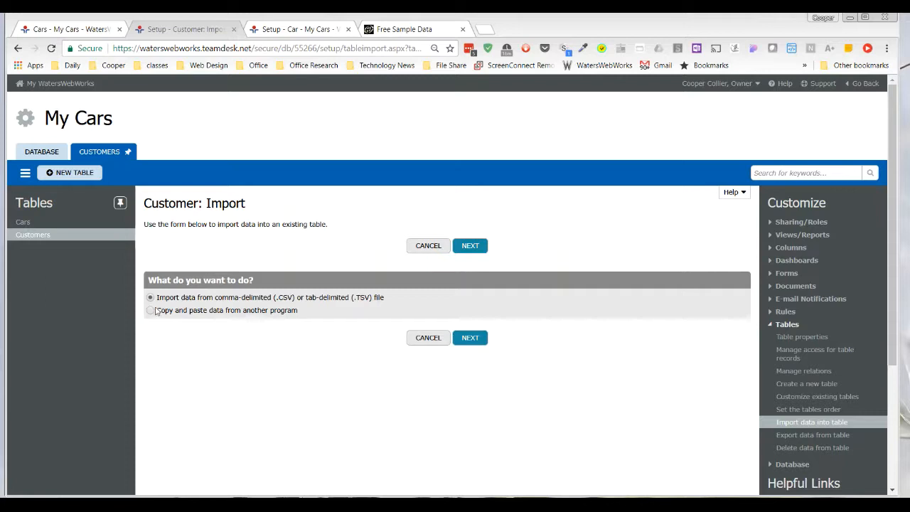
pyautogui.moveTo(190, 317)
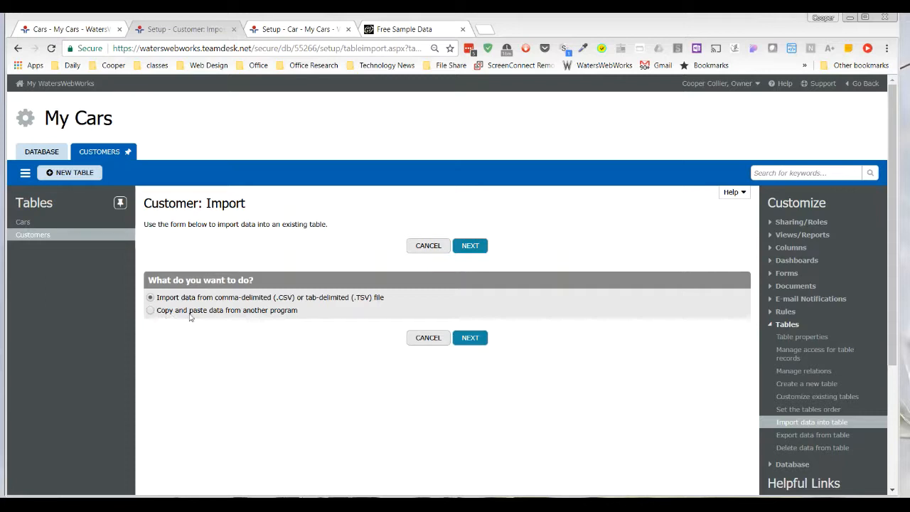
pyautogui.moveTo(160, 318)
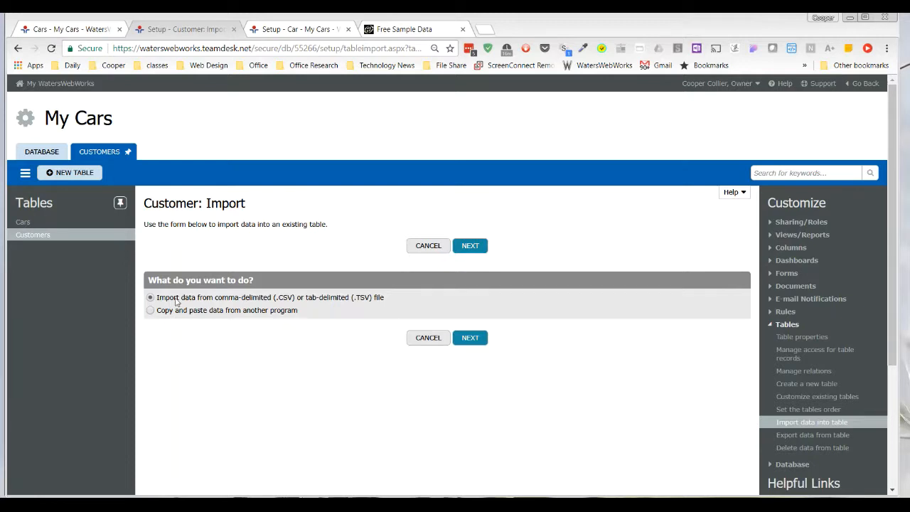
pyautogui.moveTo(298, 295)
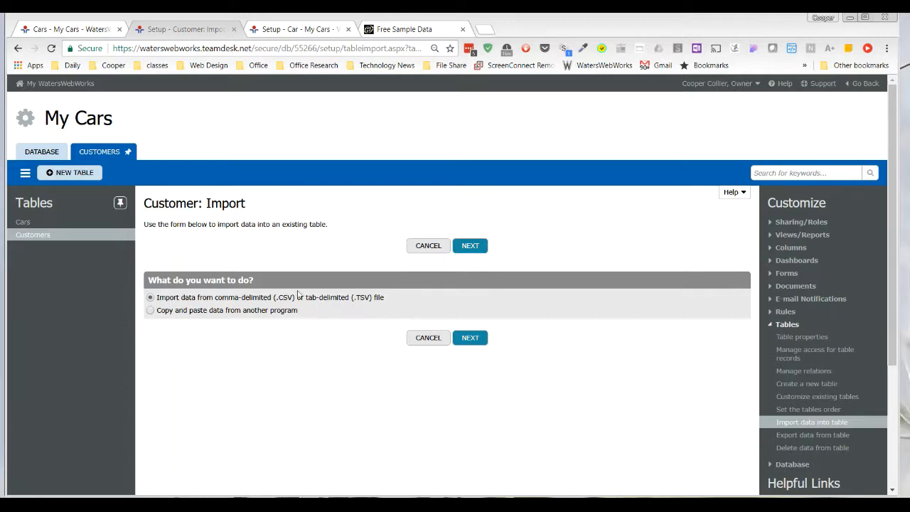
pyautogui.moveTo(398, 327)
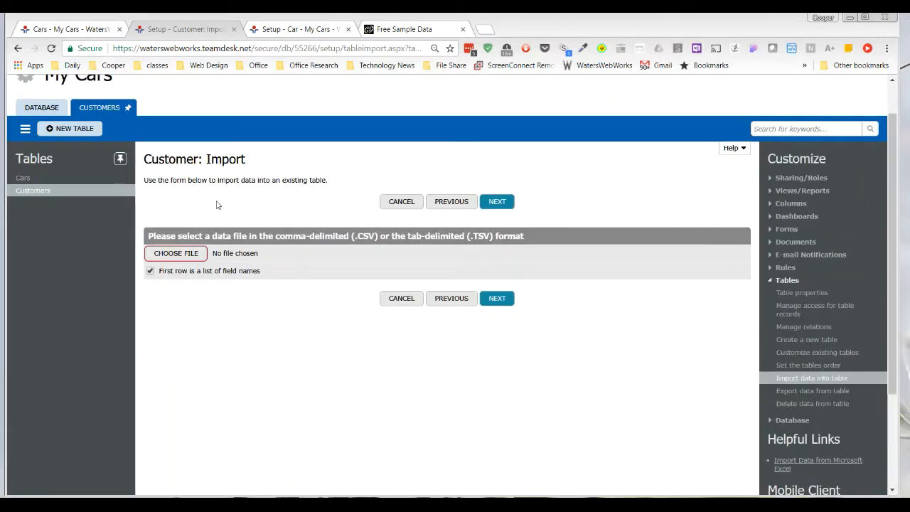
pyautogui.moveTo(307, 280)
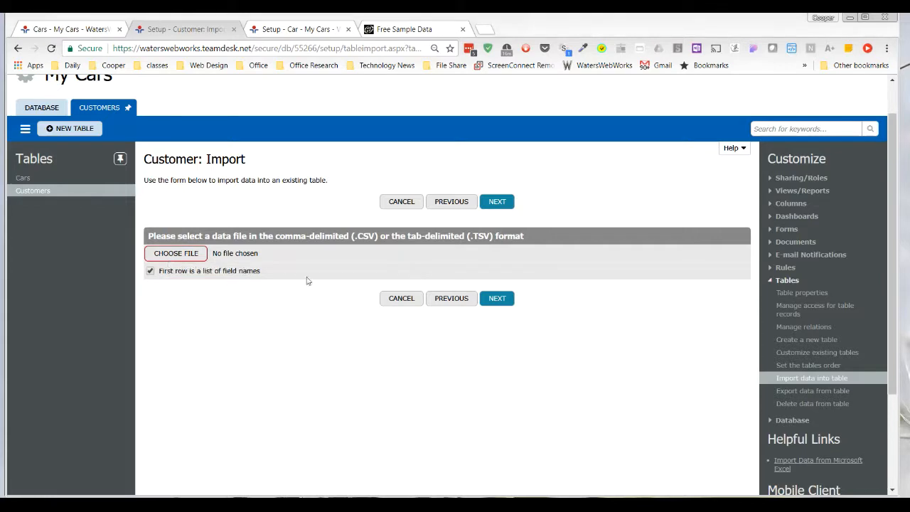
# Step: Select us-500.csv from GoogleDrive > TeamDesk Tutorial > us-500, keeping field-name headers, and continue
pyautogui.click(176, 253)
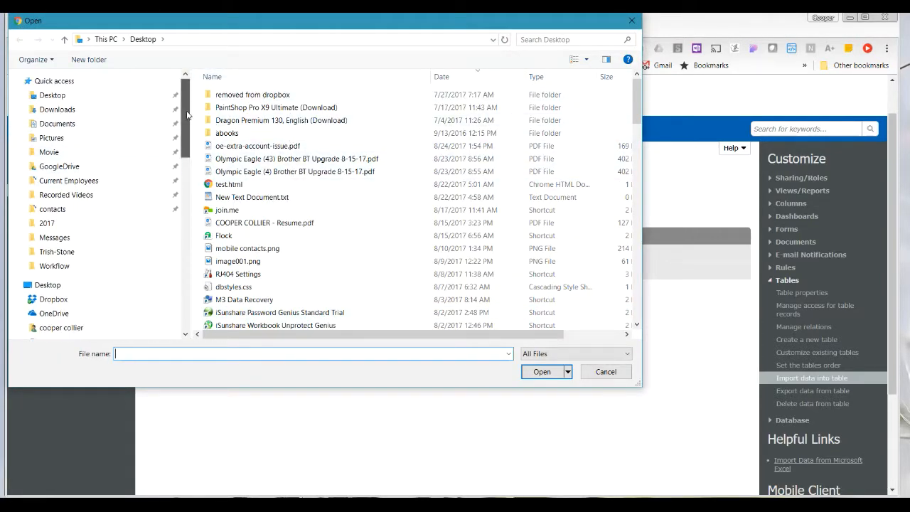
pyautogui.scroll(-3)
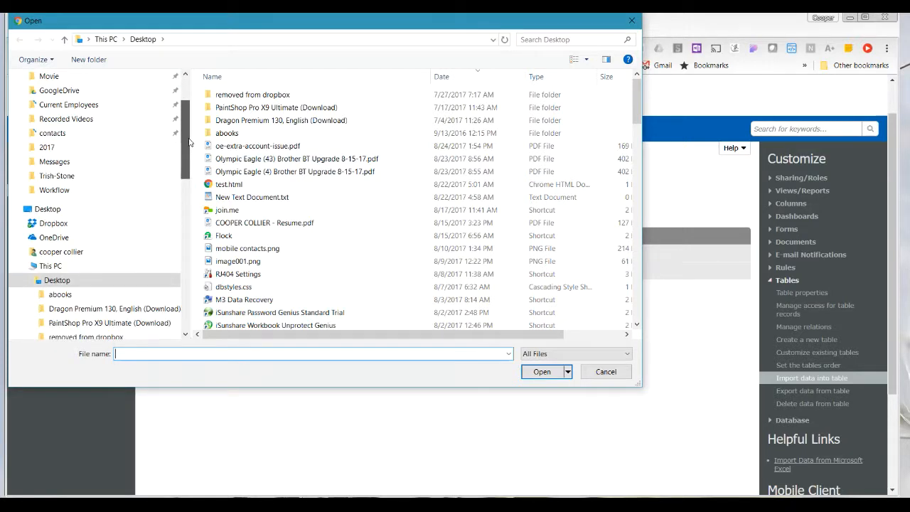
pyautogui.click(69, 332)
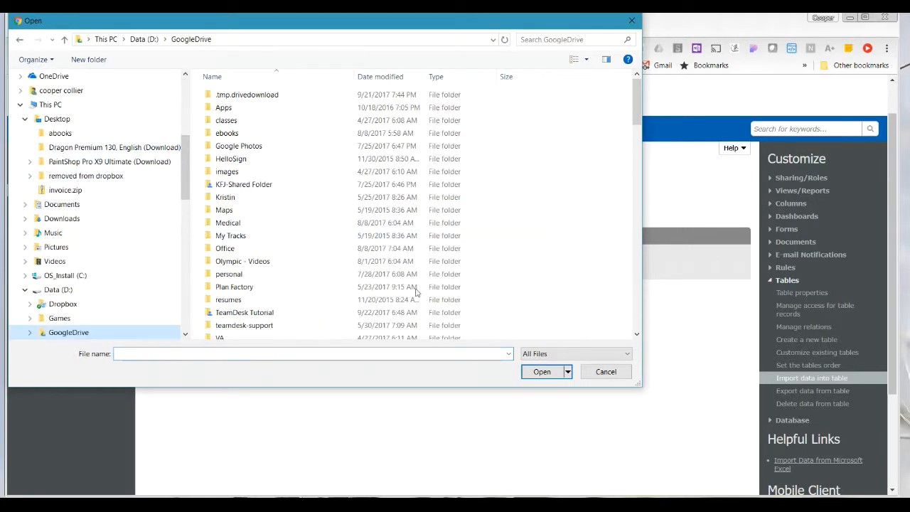
pyautogui.scroll(-3)
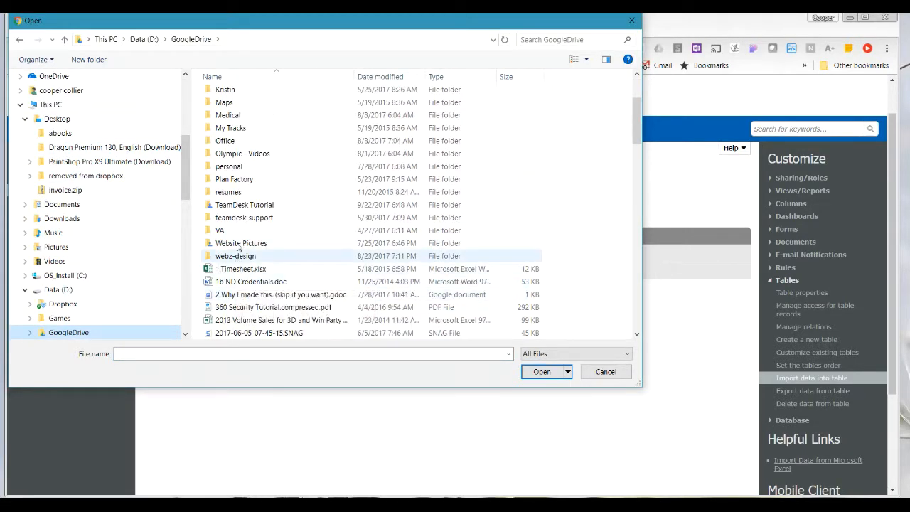
pyautogui.doubleClick(244, 205)
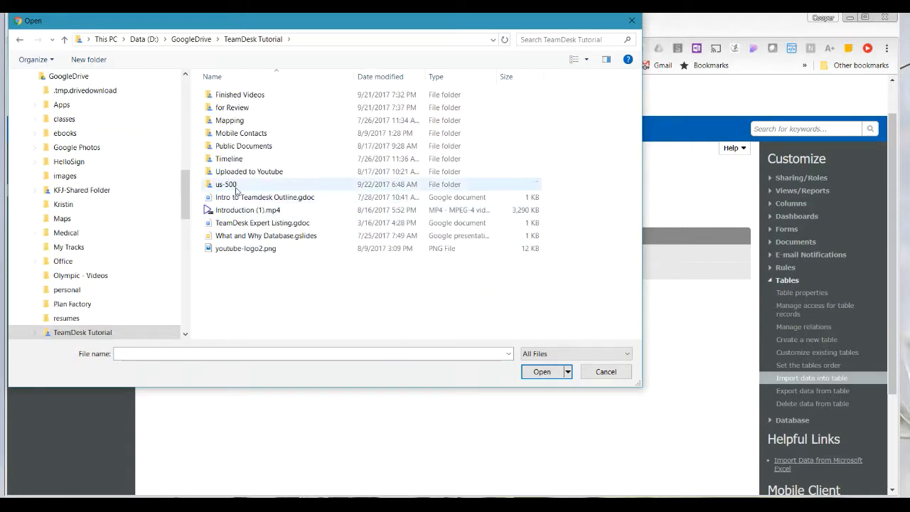
pyautogui.doubleClick(225, 184)
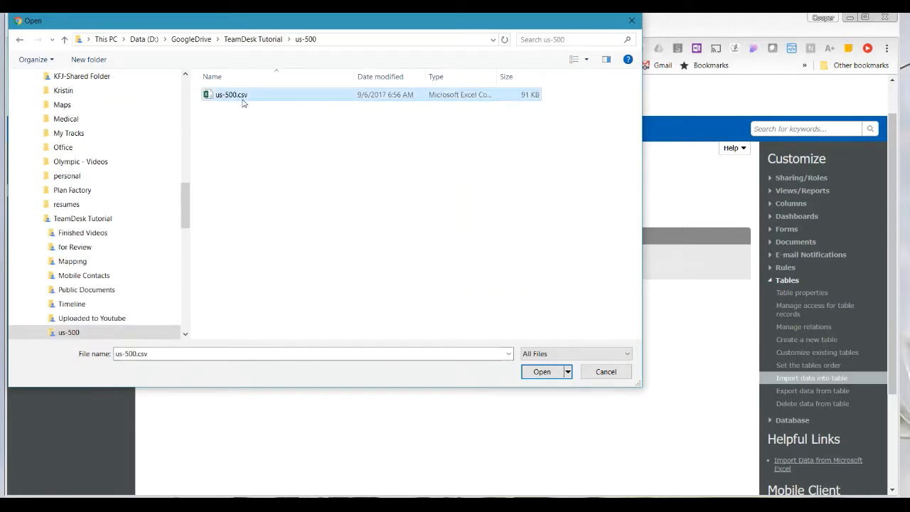
pyautogui.click(541, 371)
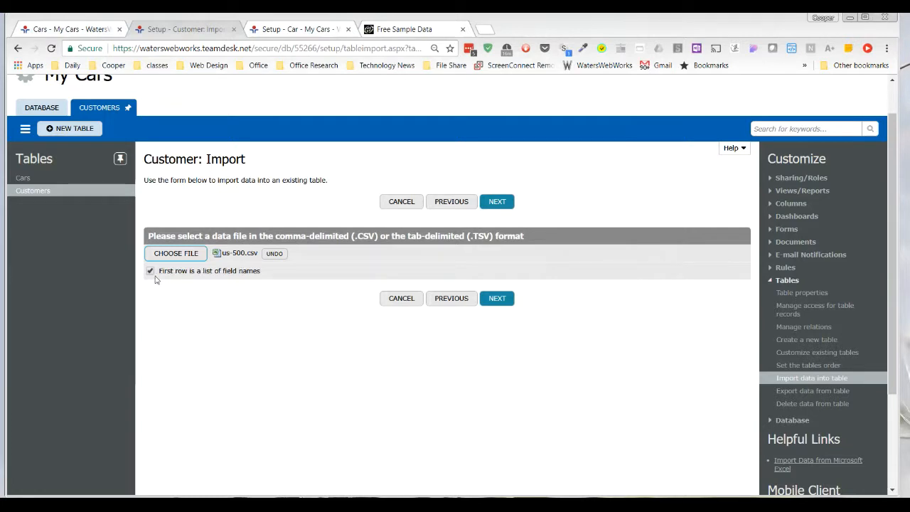
pyautogui.moveTo(234, 281)
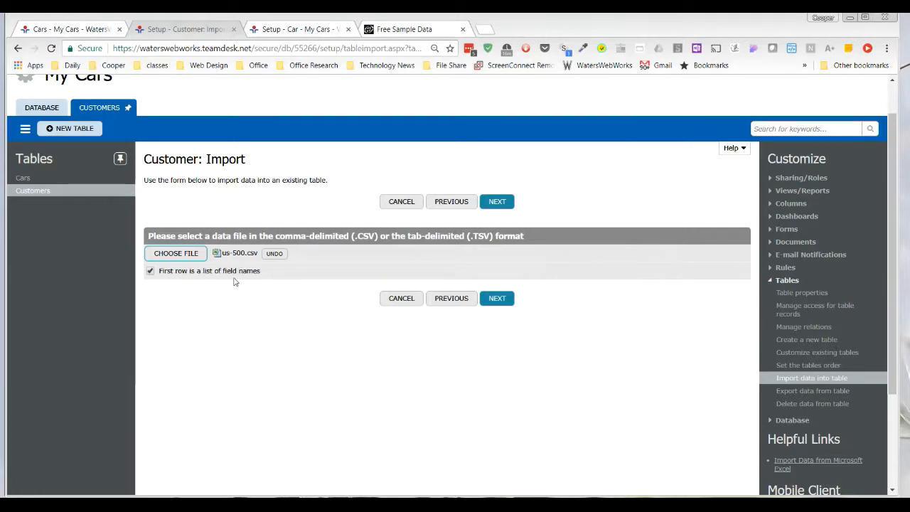
pyautogui.click(497, 201)
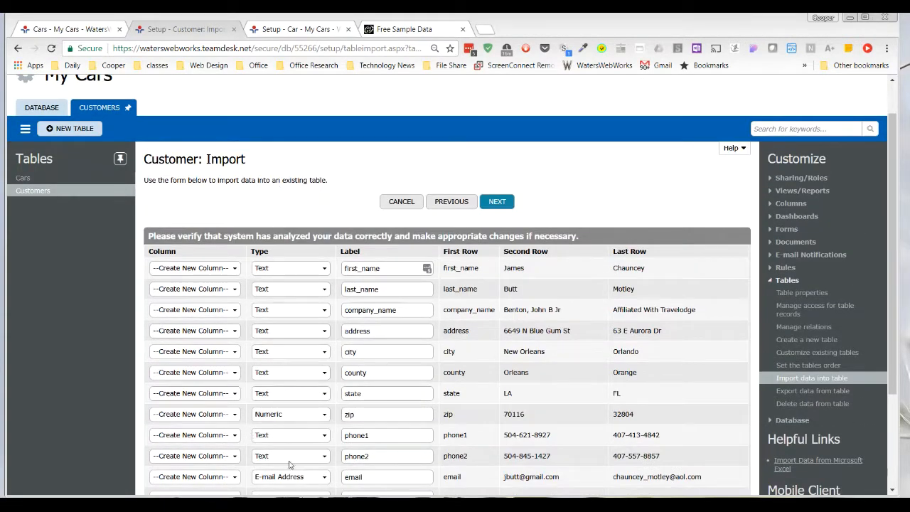
pyautogui.moveTo(287, 217)
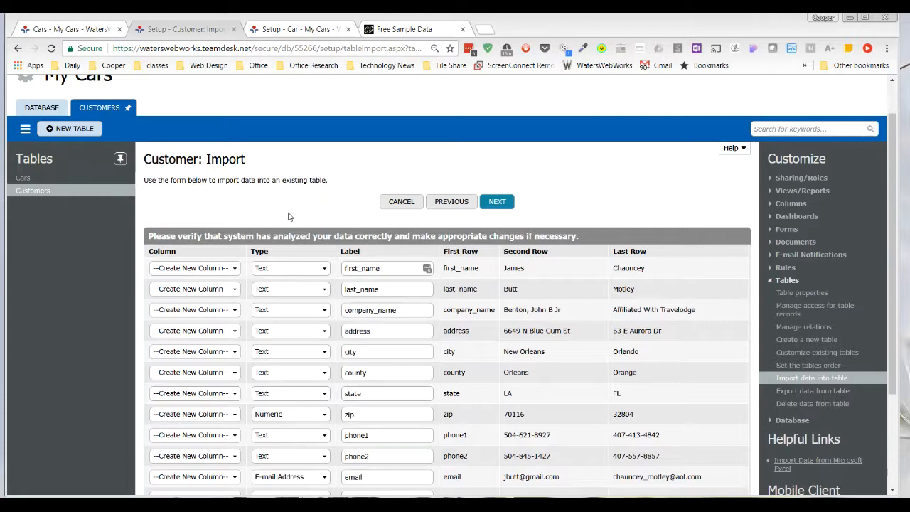
pyautogui.scroll(-3)
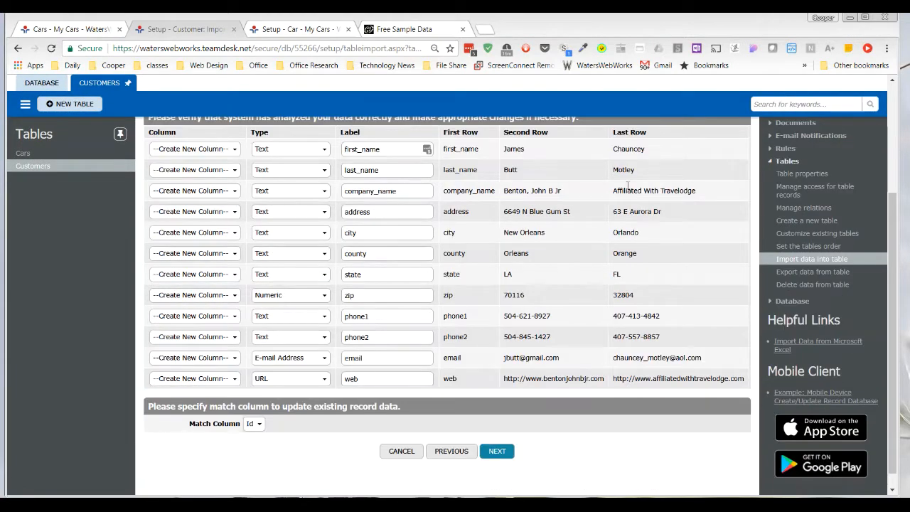
pyautogui.scroll(-3)
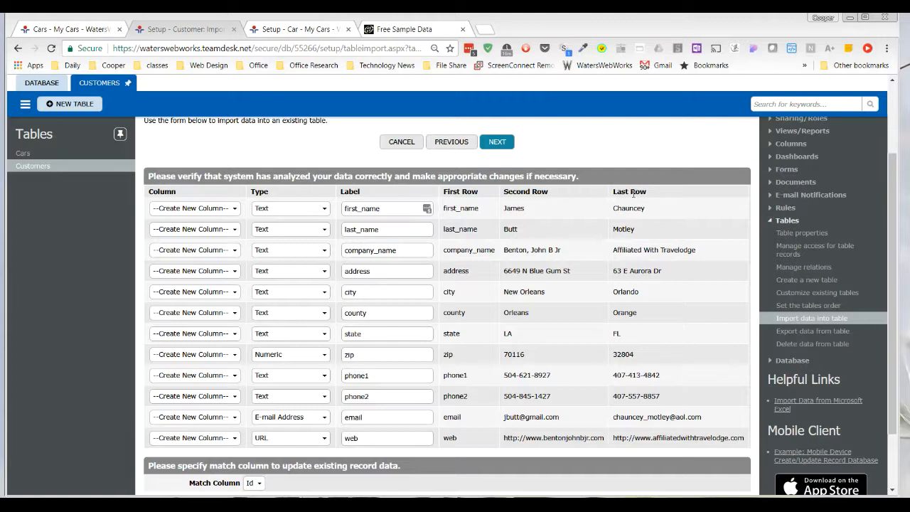
pyautogui.moveTo(578, 205)
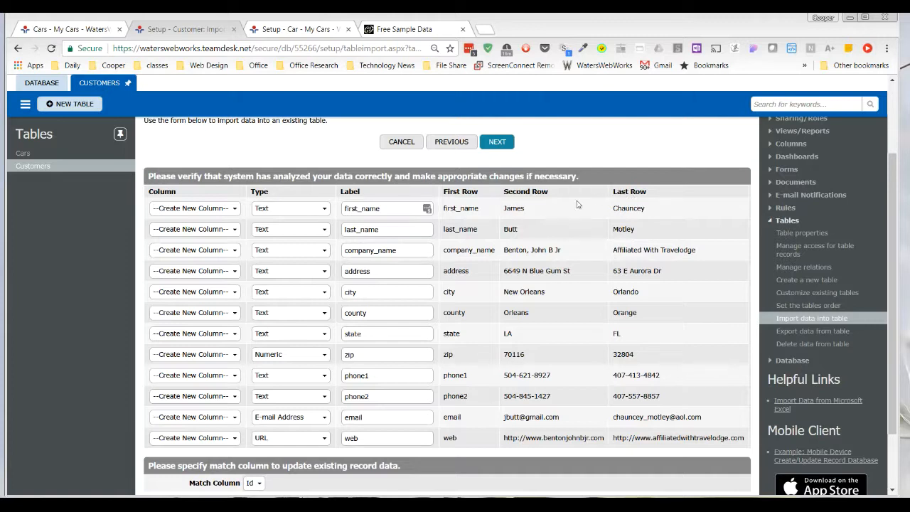
pyautogui.moveTo(647, 468)
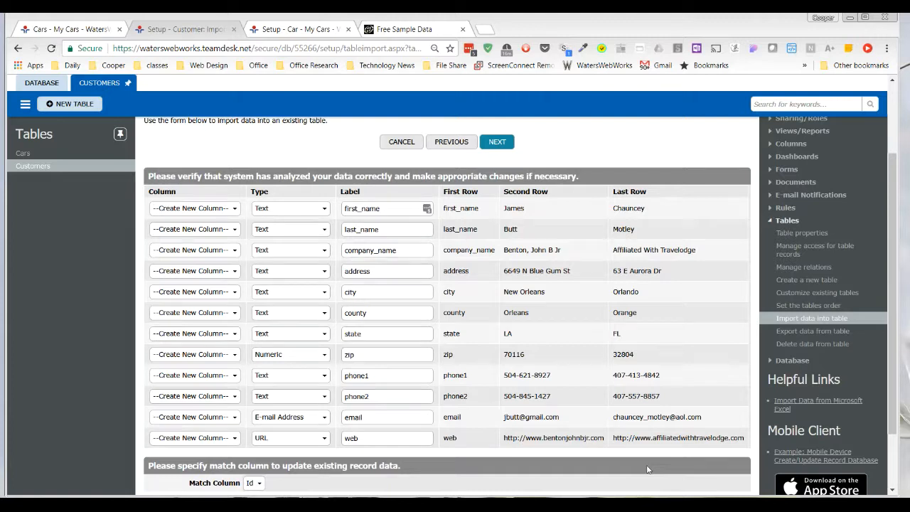
pyautogui.moveTo(470, 203)
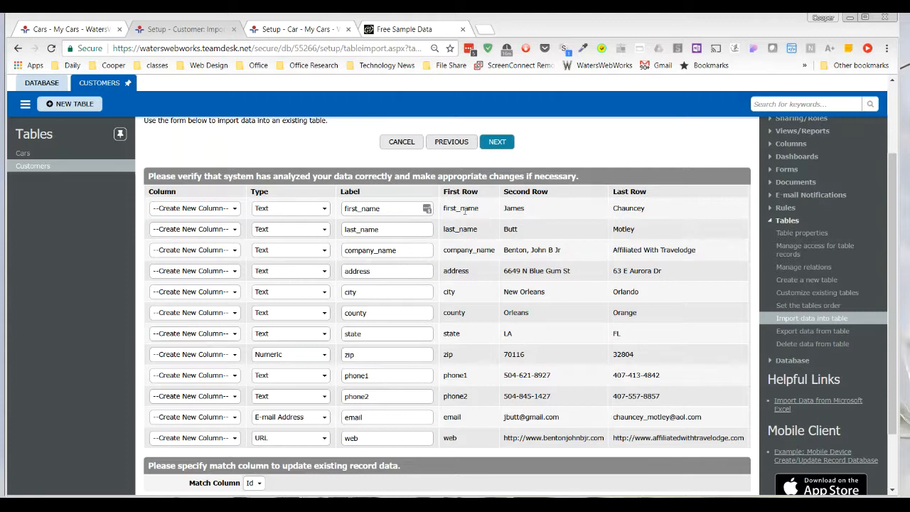
pyautogui.moveTo(482, 189)
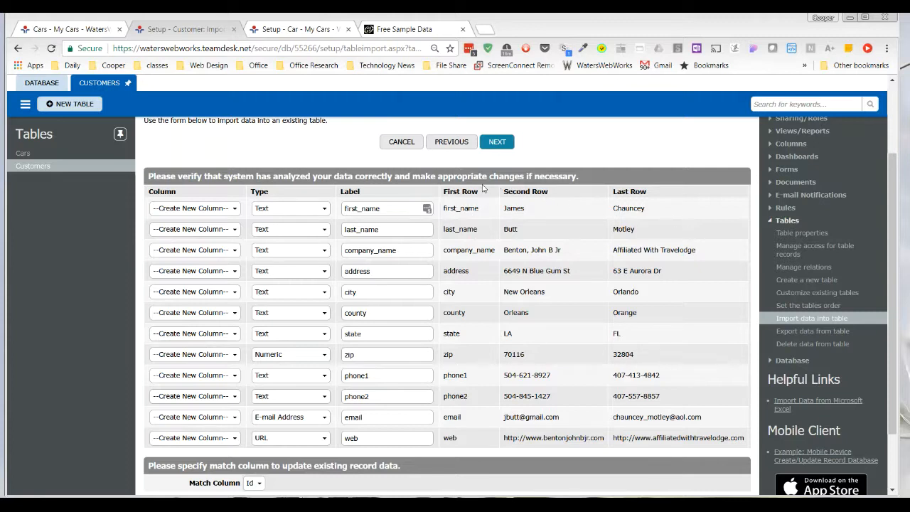
pyautogui.moveTo(478, 460)
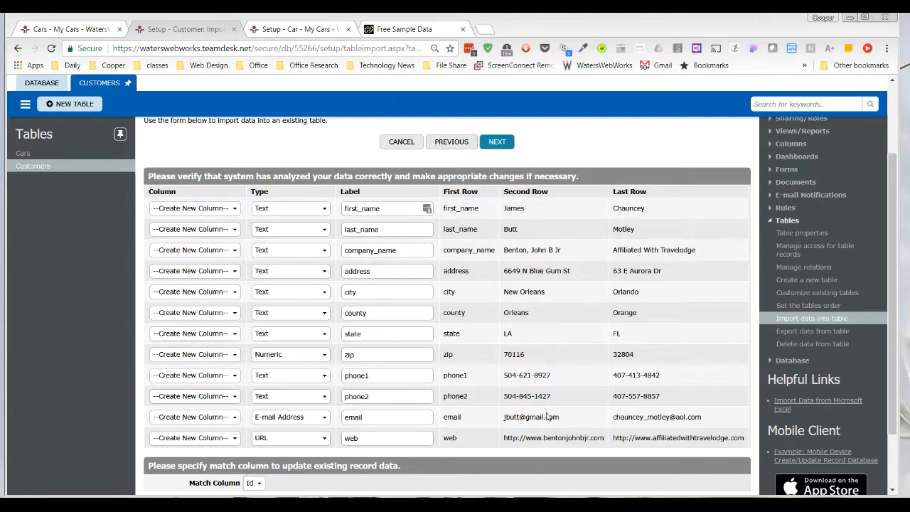
pyautogui.moveTo(548, 451)
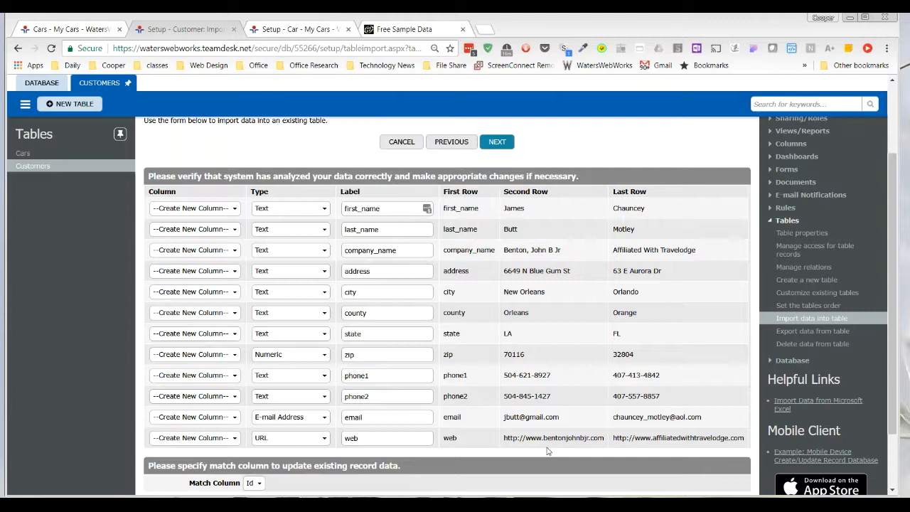
pyautogui.moveTo(523, 232)
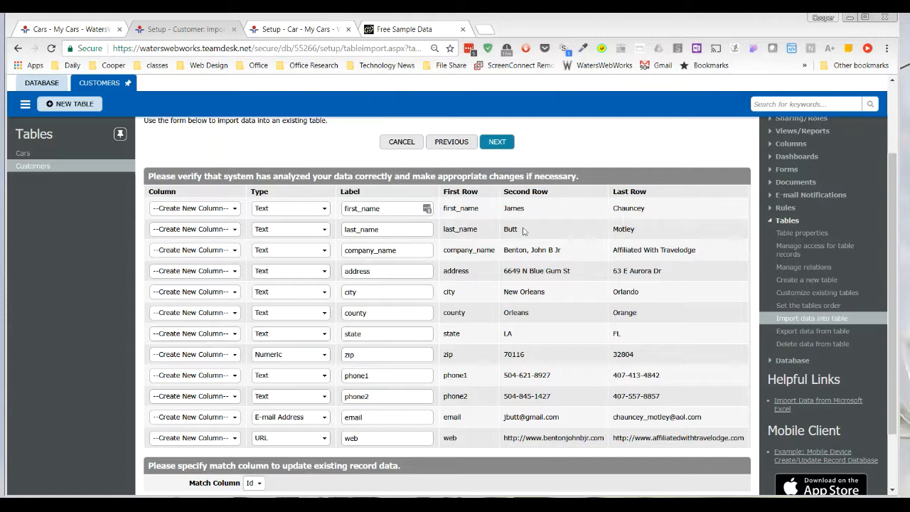
pyautogui.moveTo(652, 206)
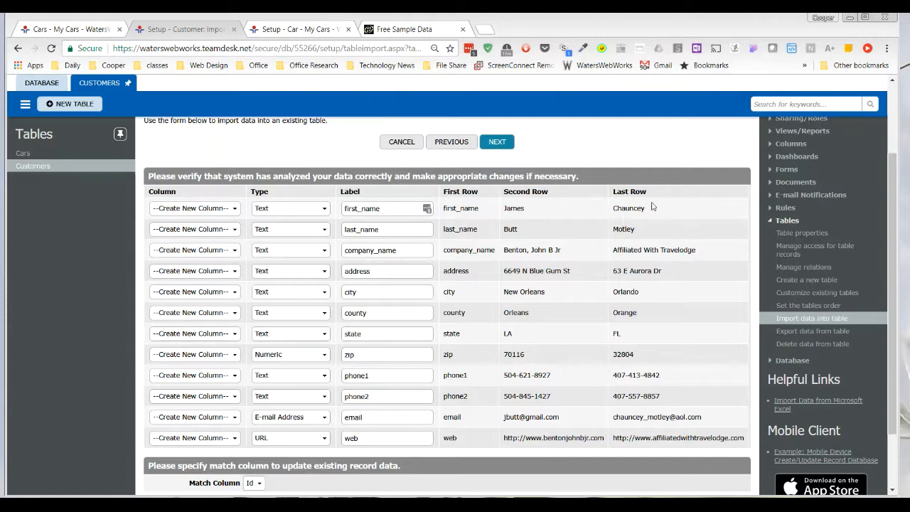
pyautogui.moveTo(583, 464)
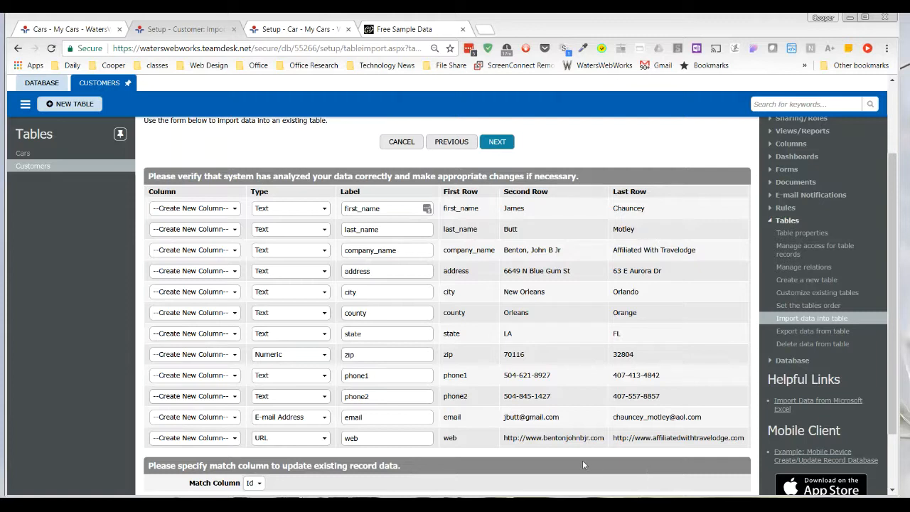
pyautogui.moveTo(439, 236)
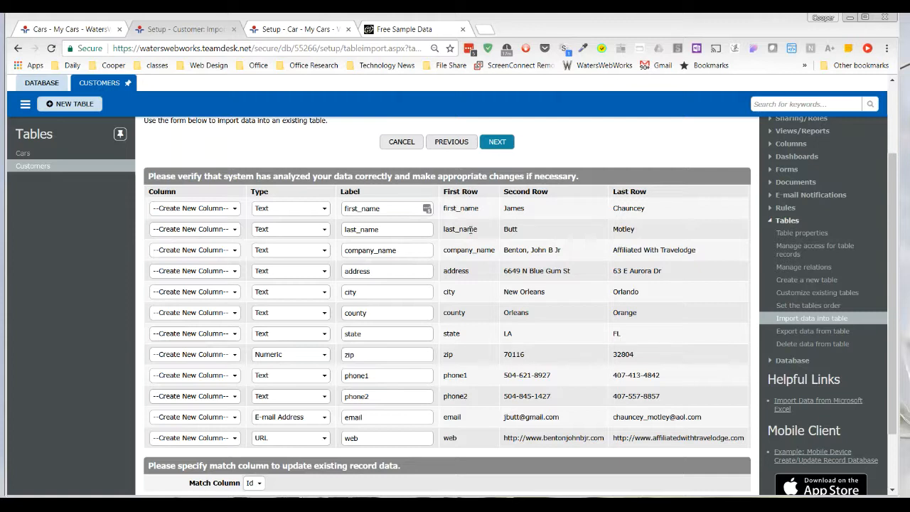
pyautogui.moveTo(463, 453)
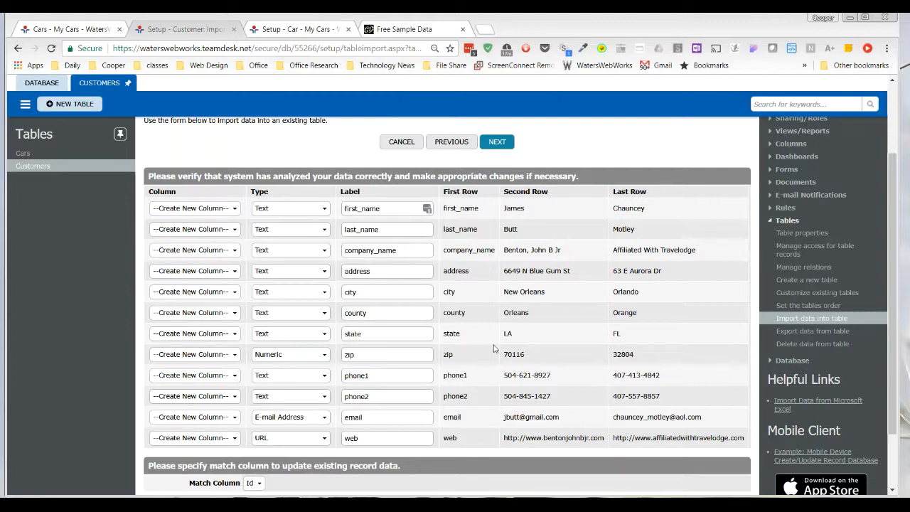
pyautogui.moveTo(476, 192)
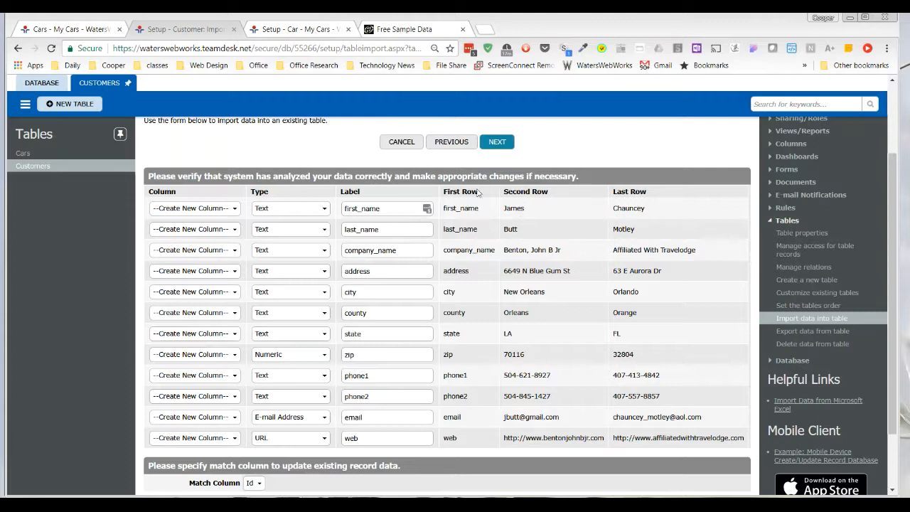
pyautogui.moveTo(447, 202)
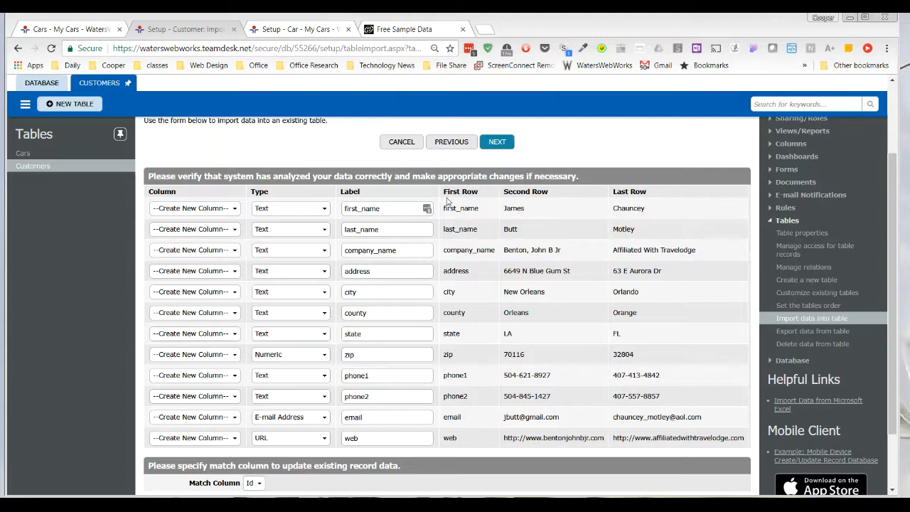
pyautogui.moveTo(471, 437)
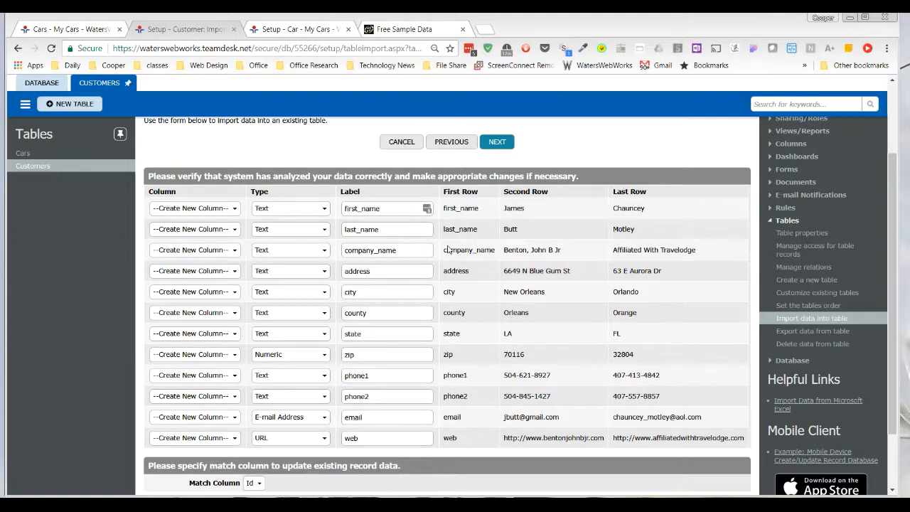
pyautogui.moveTo(483, 213)
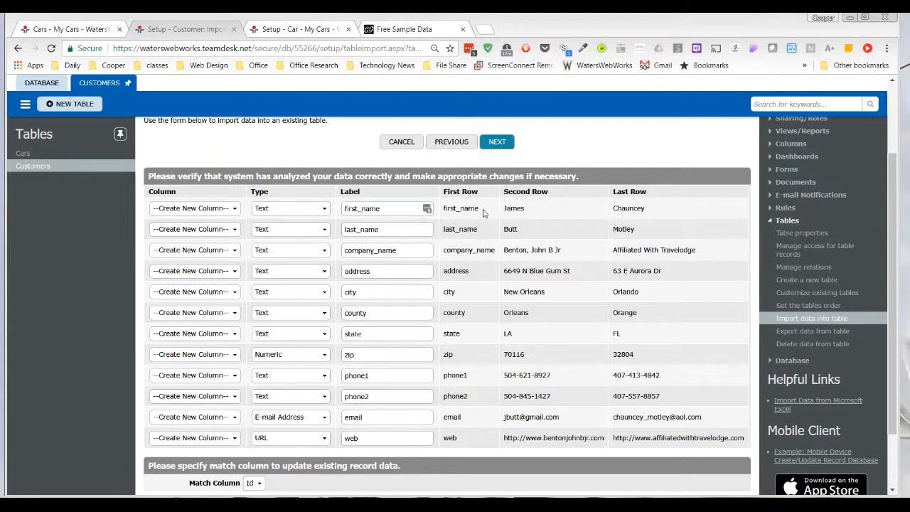
# Step: Relabel first_name and last_name as 'First Name' and 'Last Name', then type 'Company'
pyautogui.click(384, 208)
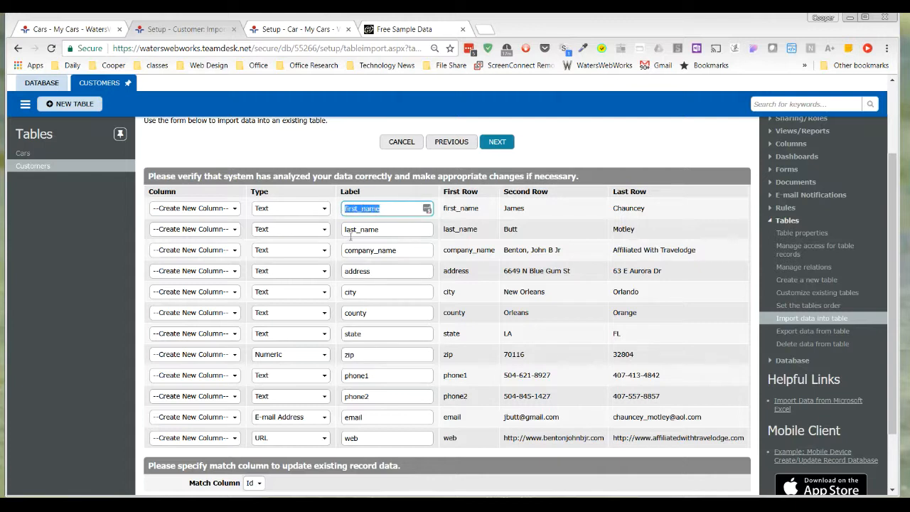
pyautogui.write('Fir')
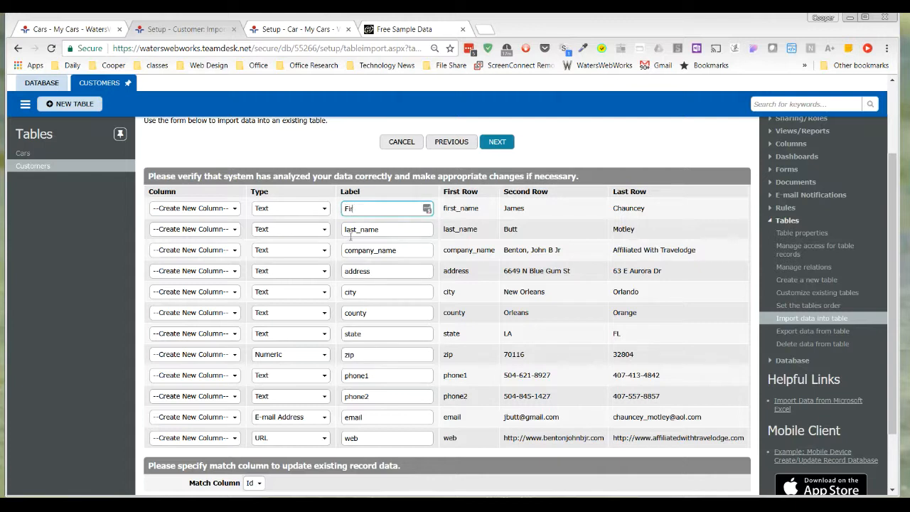
pyautogui.press('Backspace')
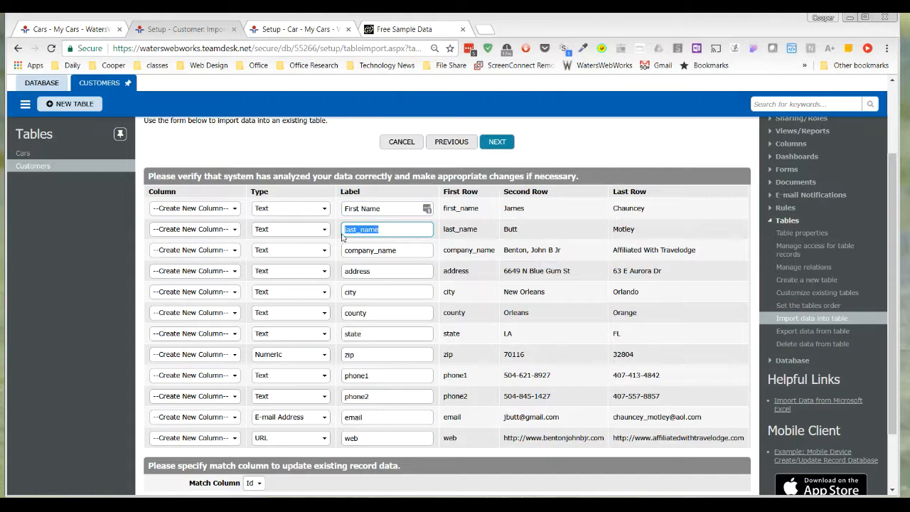
pyautogui.write('Last Name')
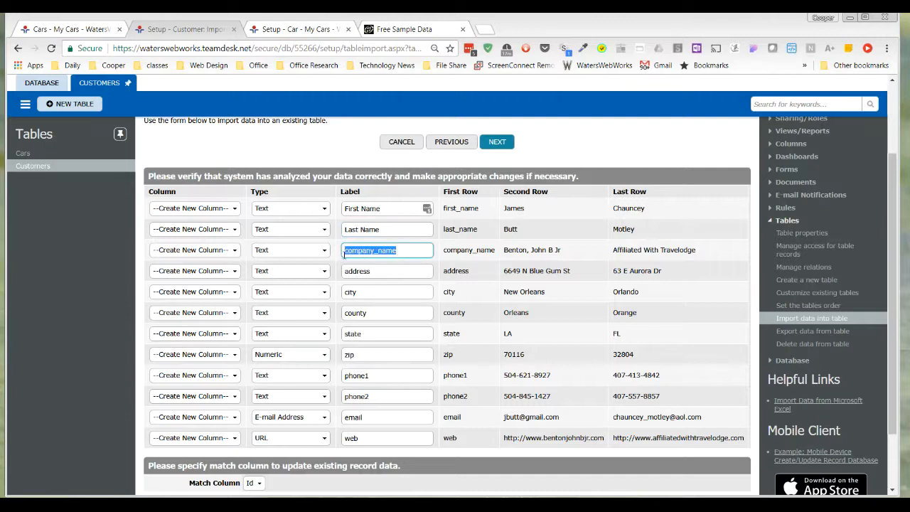
pyautogui.write('Company')
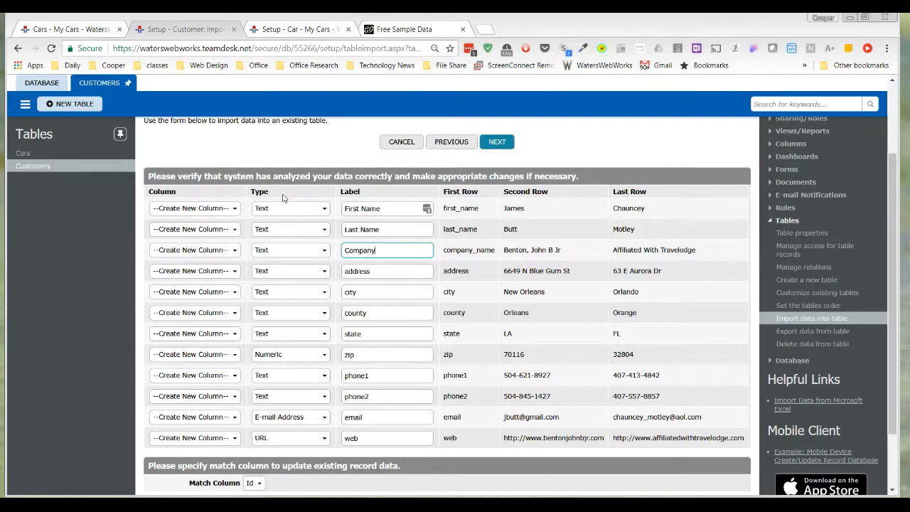
pyautogui.moveTo(287, 214)
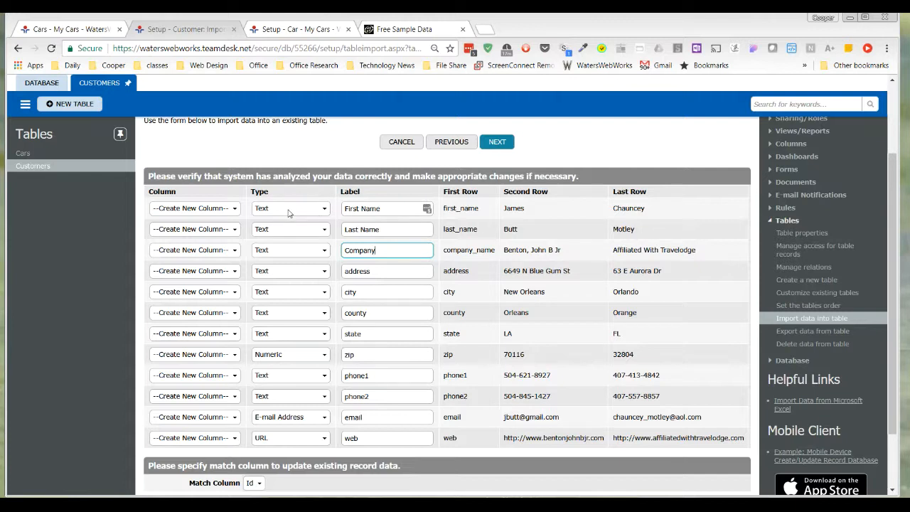
pyautogui.moveTo(289, 215)
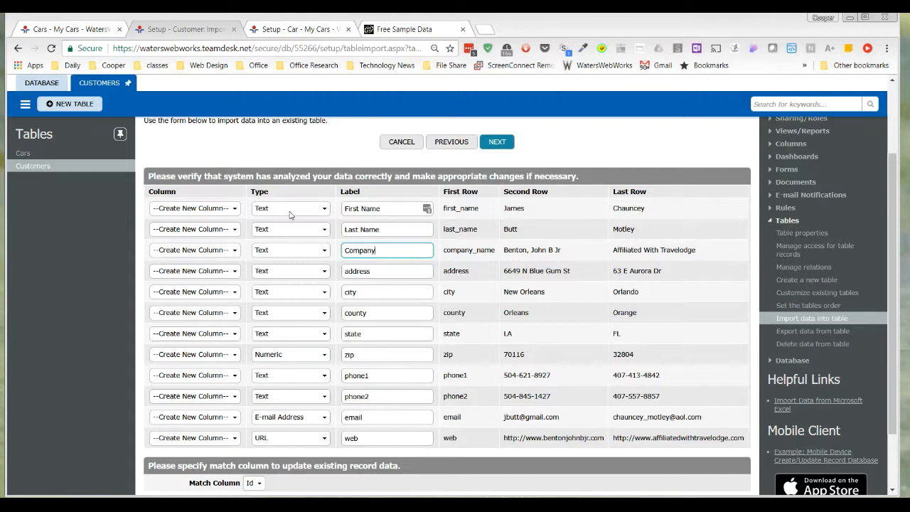
pyautogui.moveTo(301, 402)
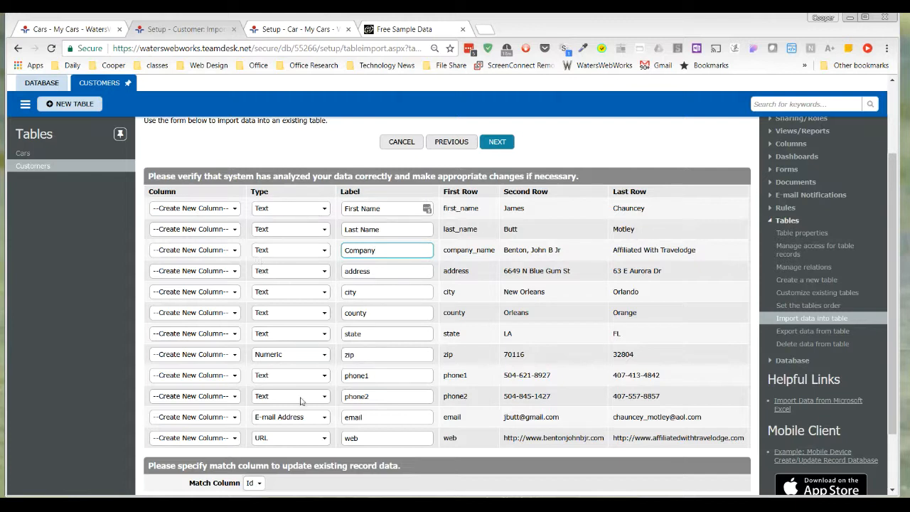
pyautogui.moveTo(476, 322)
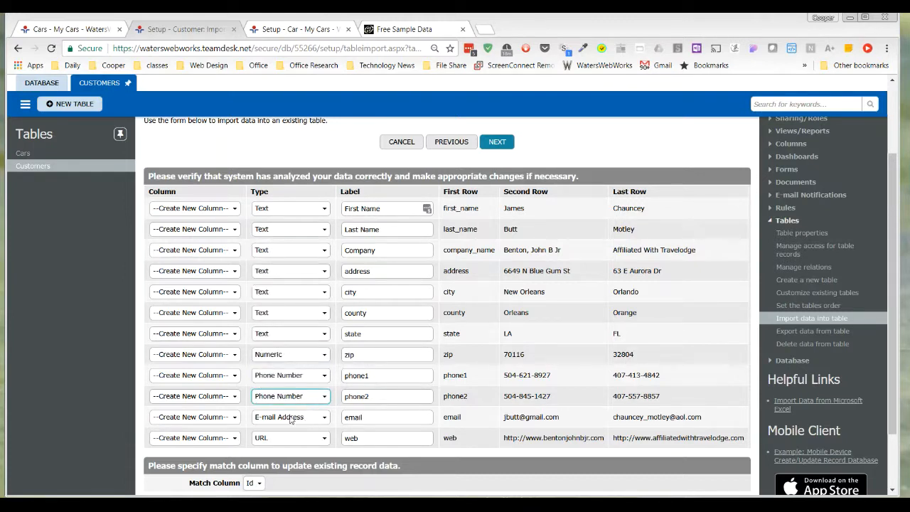
pyautogui.moveTo(444, 424)
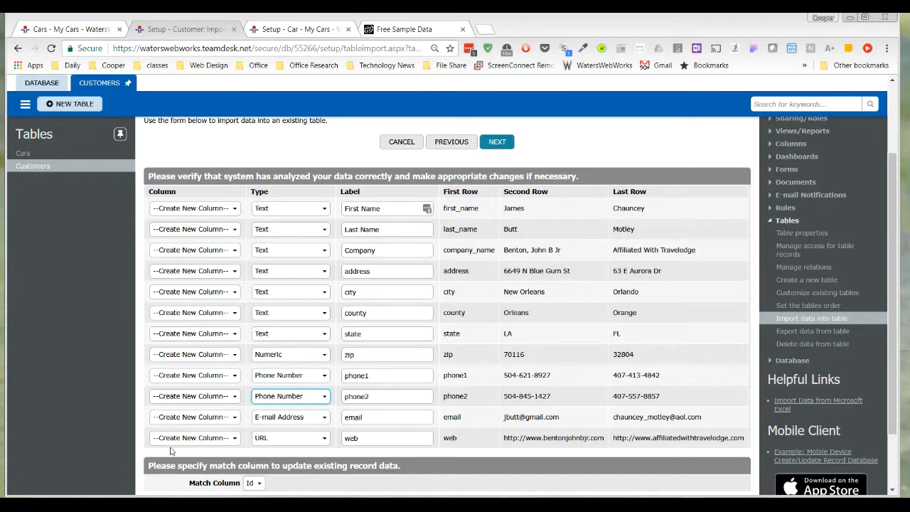
pyautogui.moveTo(189, 202)
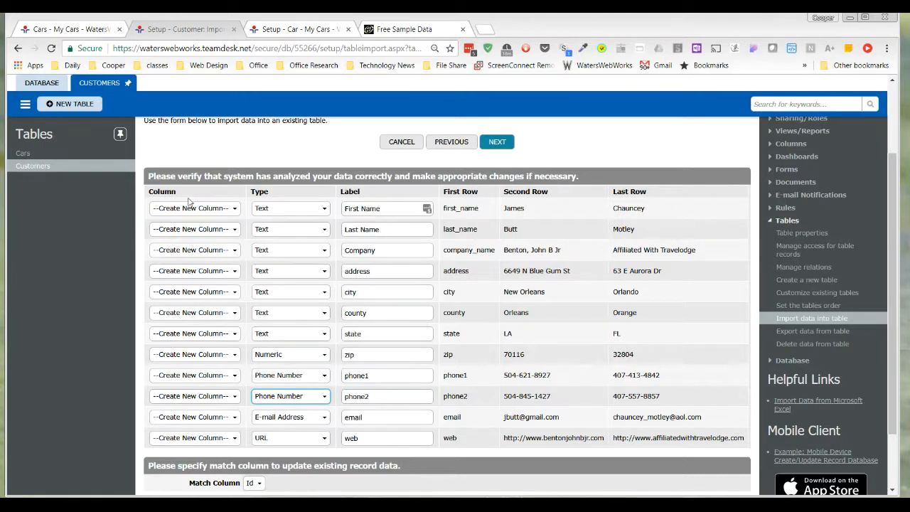
pyautogui.moveTo(206, 198)
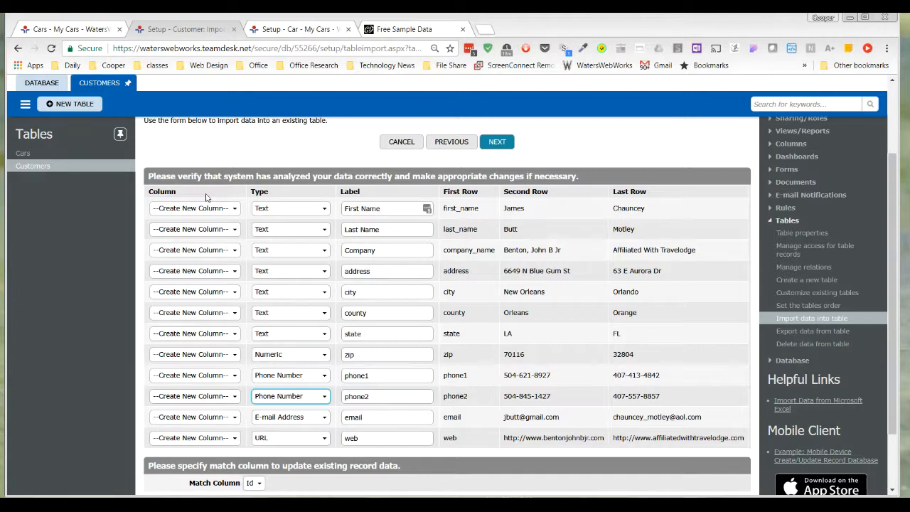
pyautogui.moveTo(216, 455)
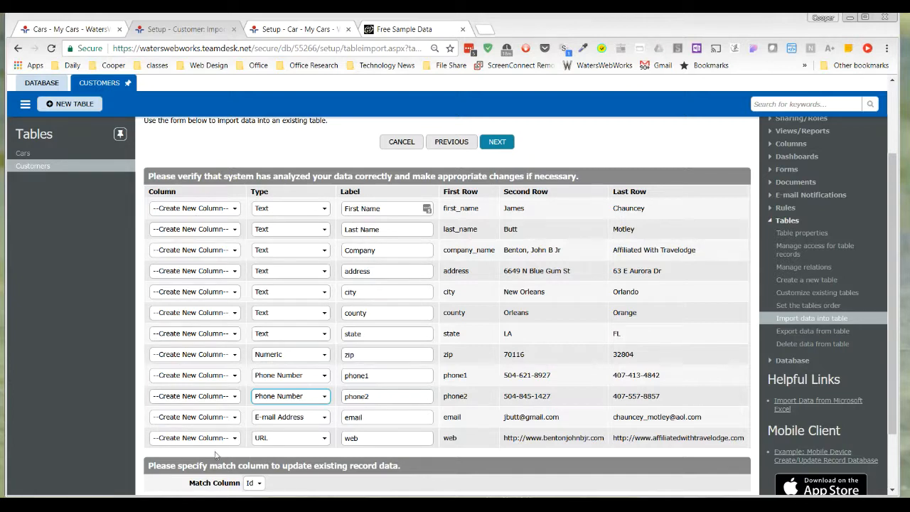
pyautogui.moveTo(494, 224)
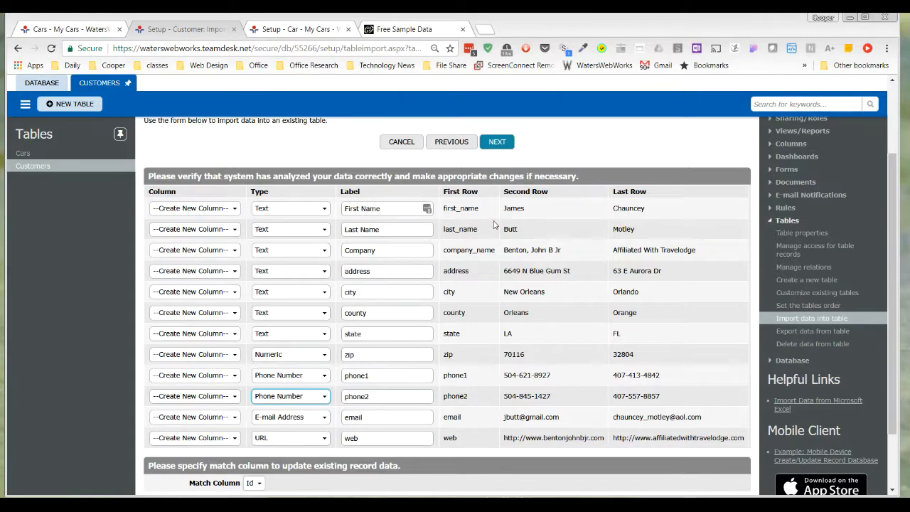
pyautogui.moveTo(175, 197)
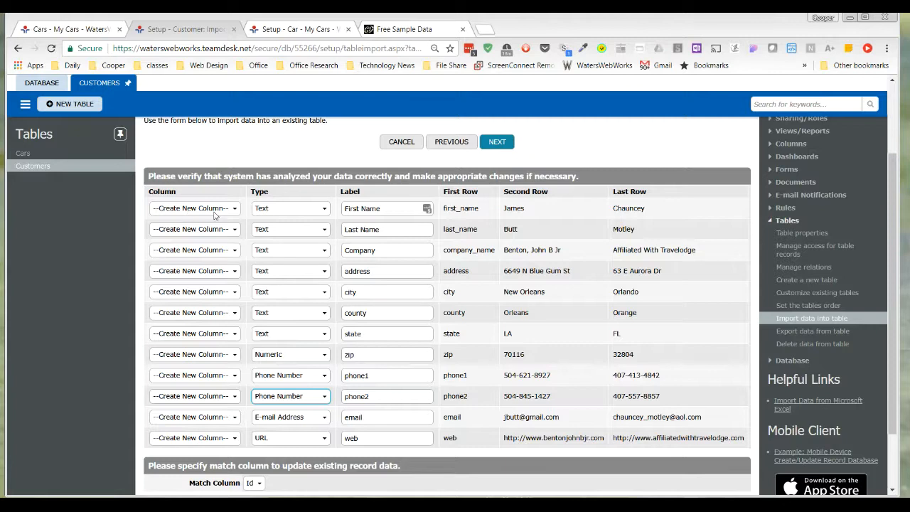
pyautogui.moveTo(222, 461)
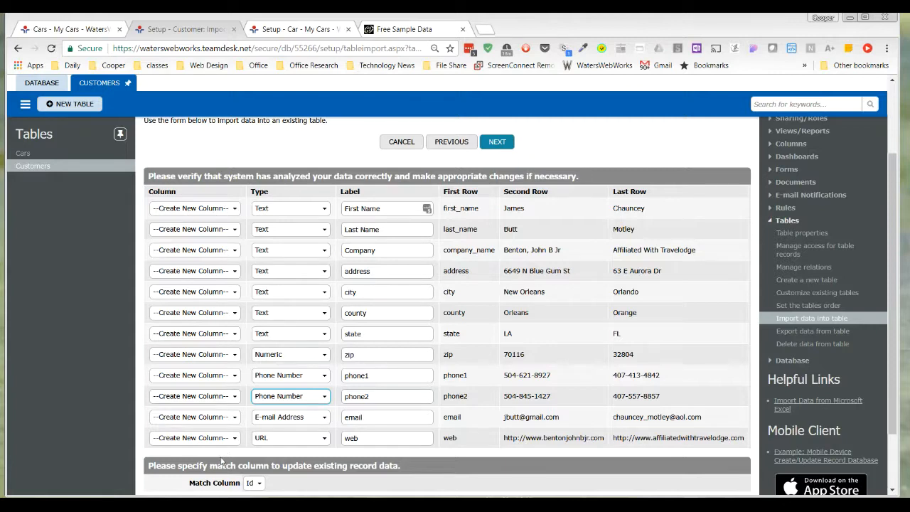
pyautogui.moveTo(231, 149)
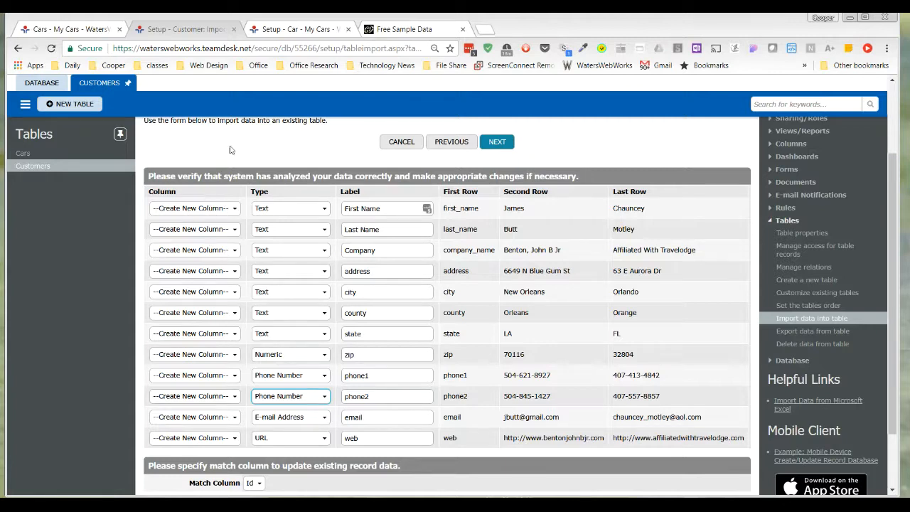
pyautogui.moveTo(305, 156)
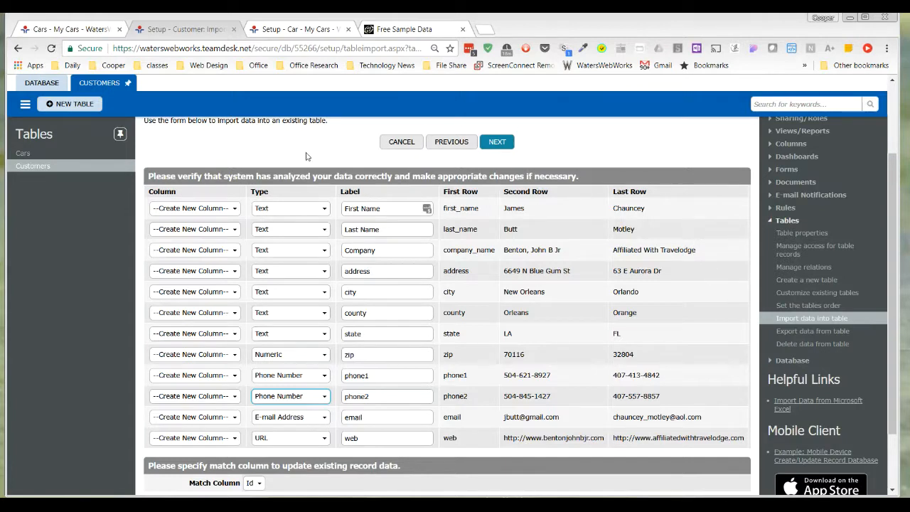
pyautogui.moveTo(607, 320)
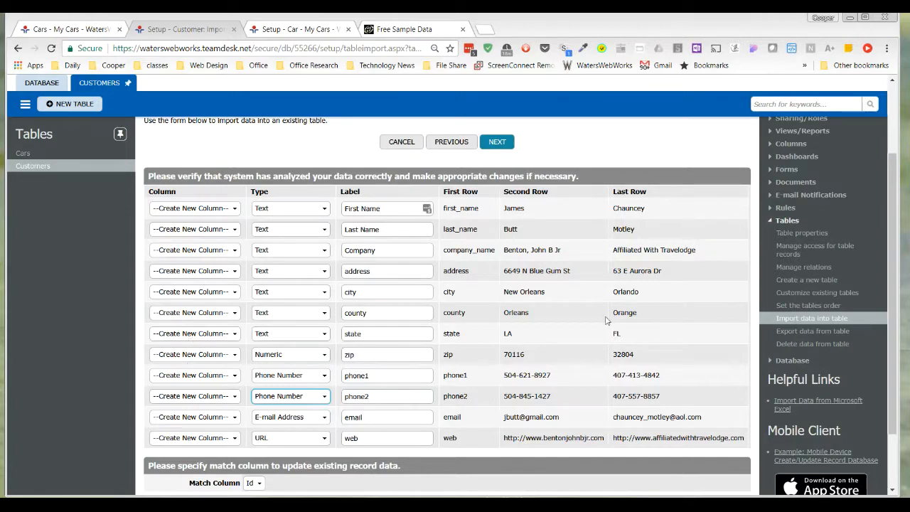
pyautogui.scroll(-3)
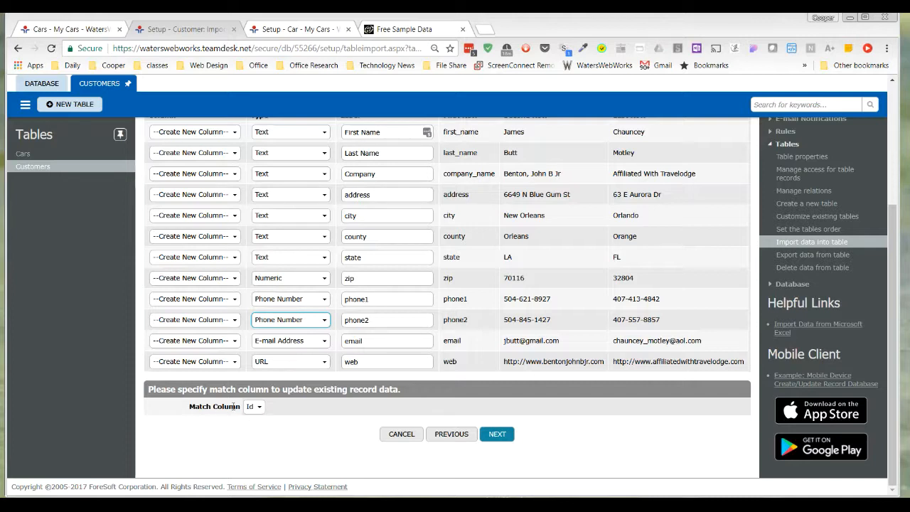
pyautogui.moveTo(247, 415)
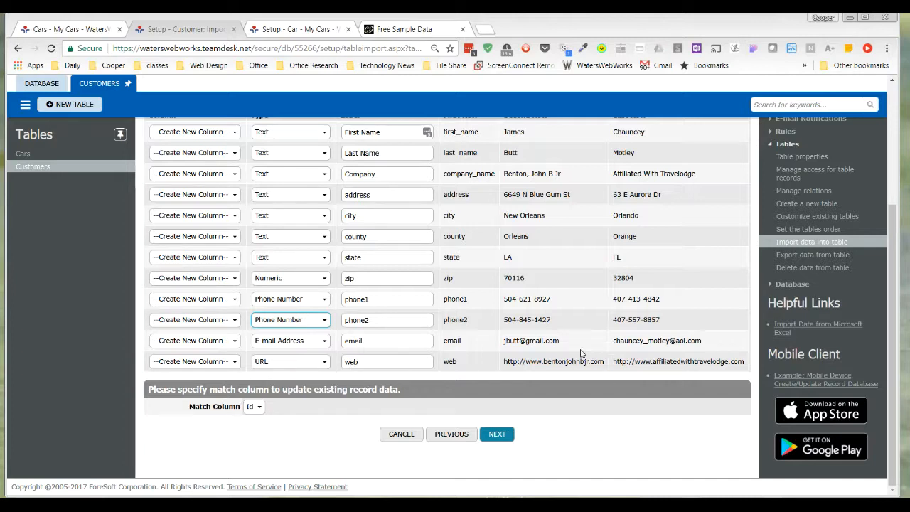
pyautogui.moveTo(435, 369)
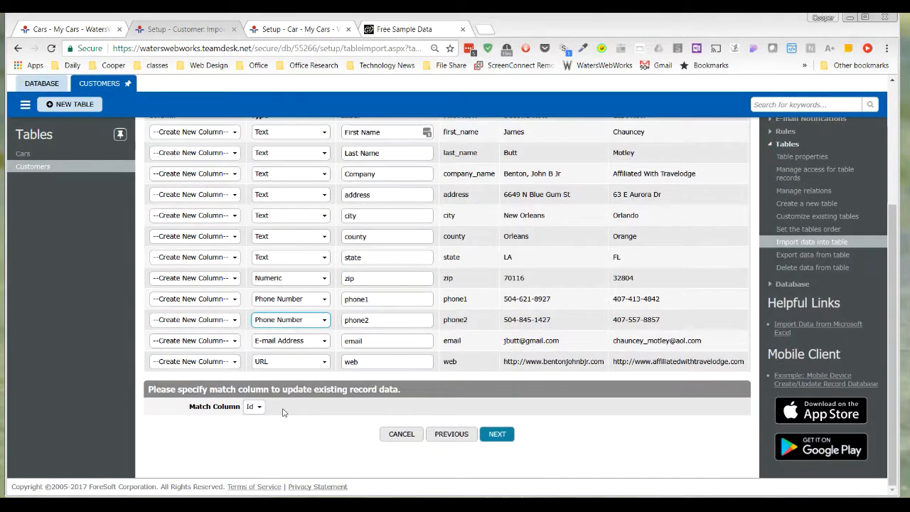
pyautogui.moveTo(250, 420)
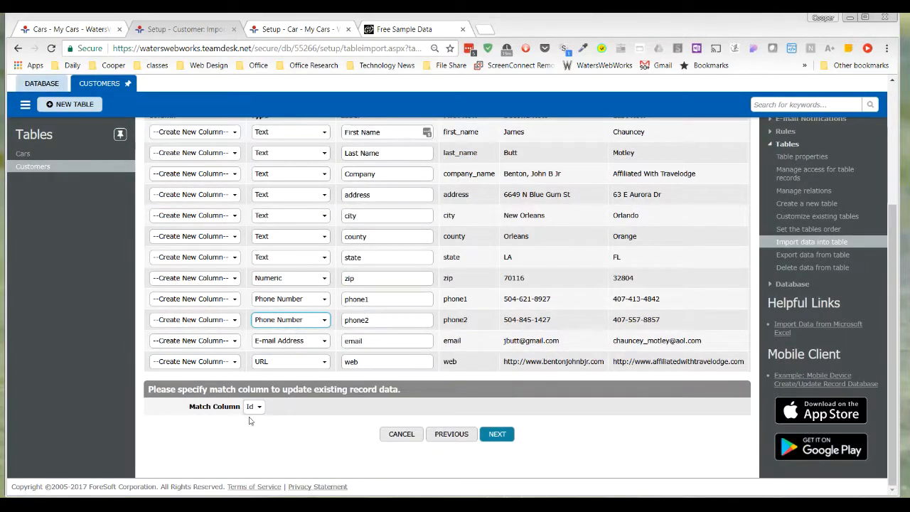
pyautogui.moveTo(290, 415)
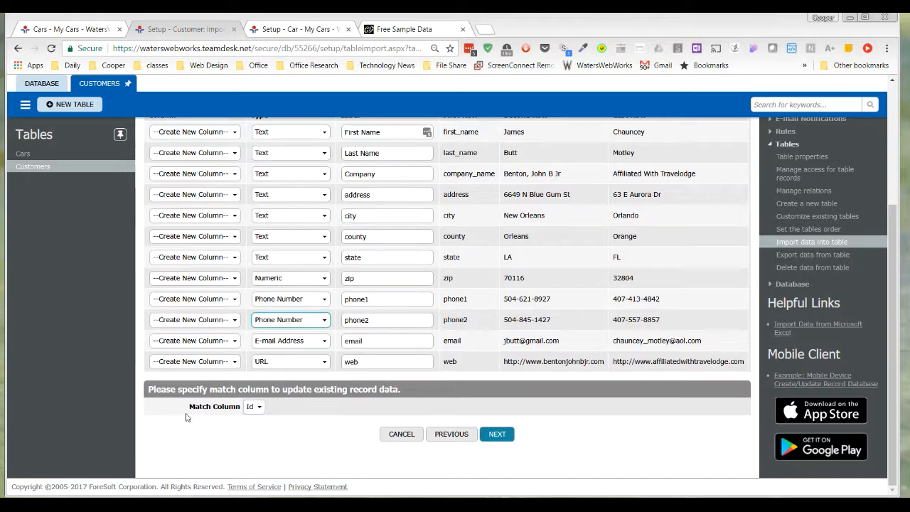
pyautogui.moveTo(466, 329)
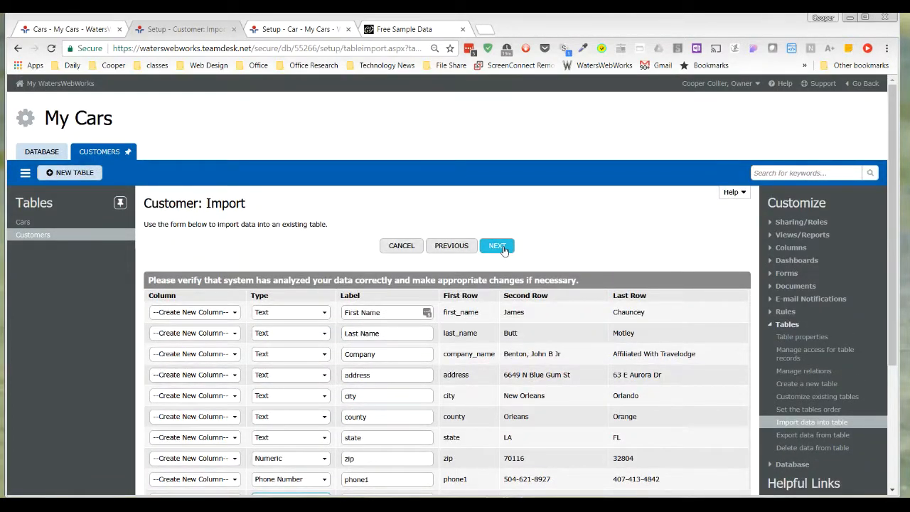
# Step: Run the import, inserting 500 customer records, and finish the wizard
pyautogui.click(497, 245)
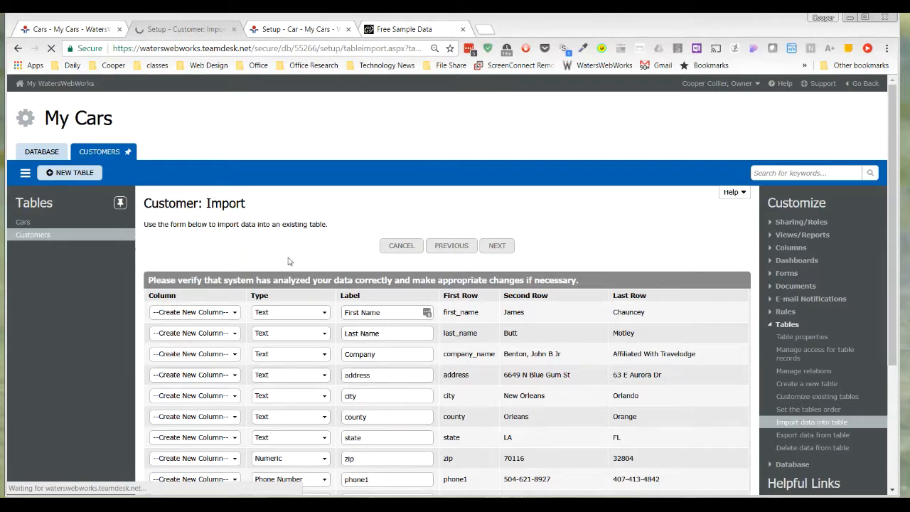
pyautogui.click(496, 245)
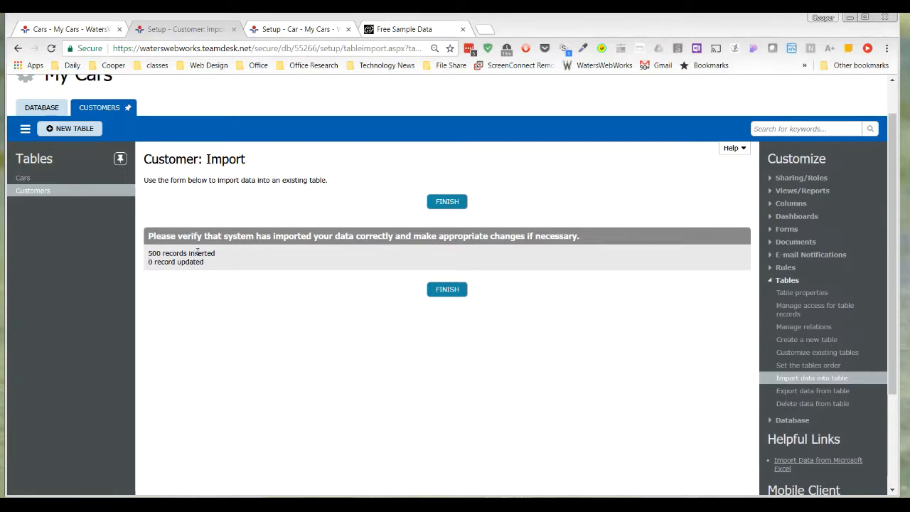
pyautogui.click(446, 201)
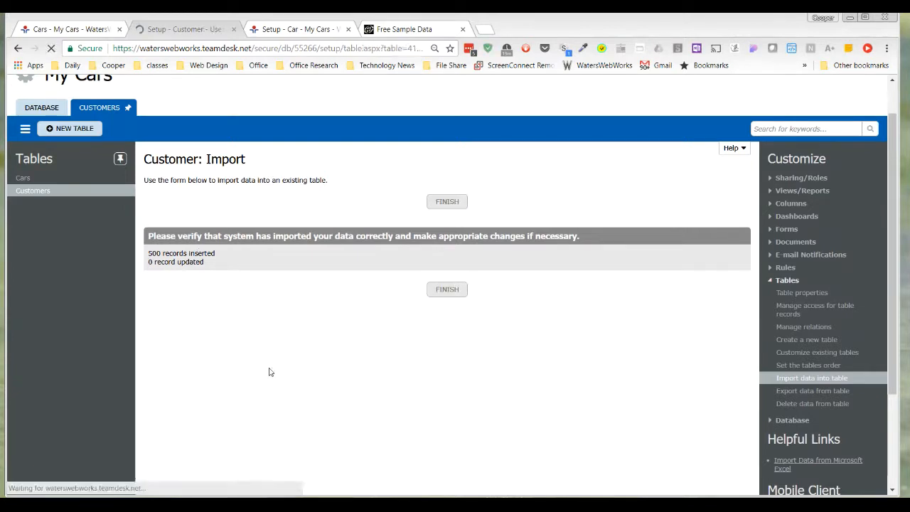
pyautogui.click(446, 201)
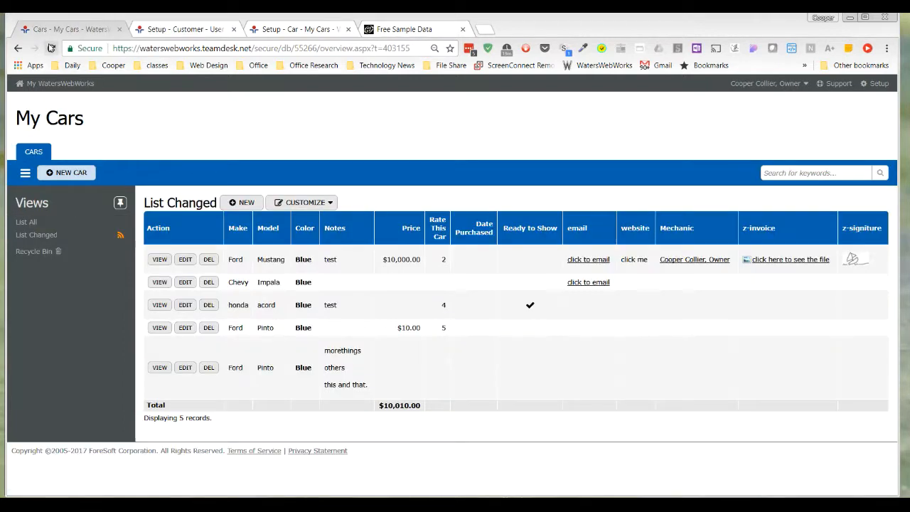
pyautogui.moveTo(83, 152)
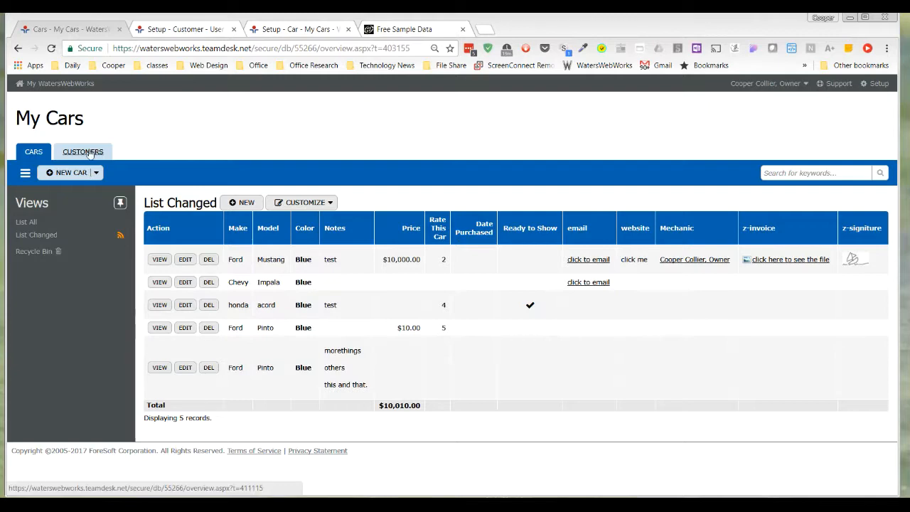
# Step: Open the CUSTOMERS tab to list the imported customer records
pyautogui.click(83, 151)
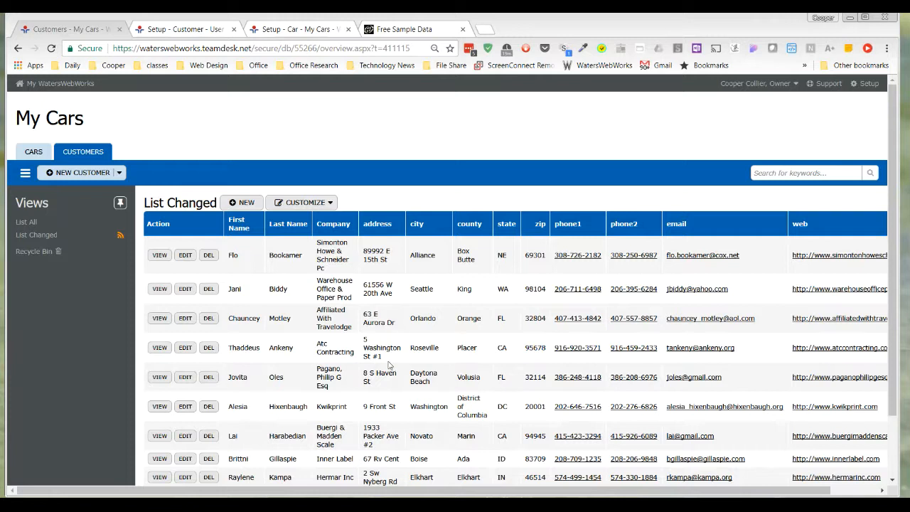
pyautogui.moveTo(187, 113)
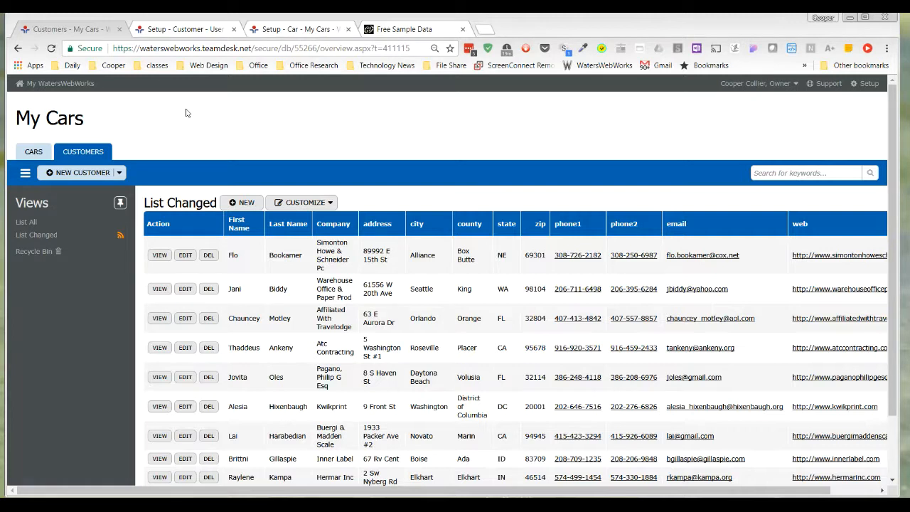
pyautogui.moveTo(181, 140)
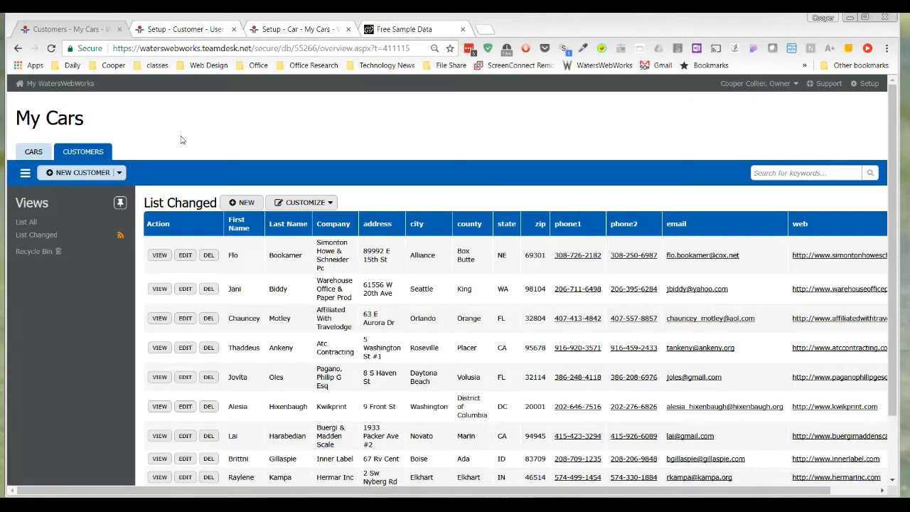
pyautogui.moveTo(171, 162)
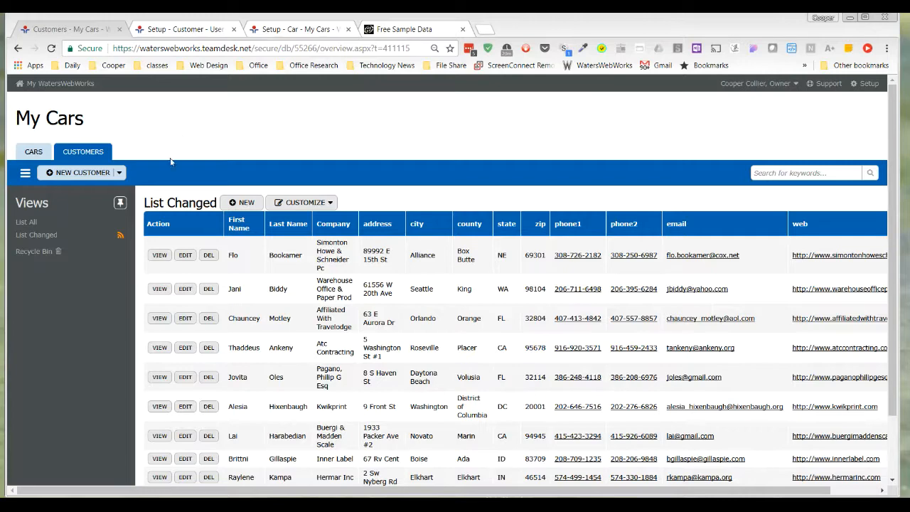